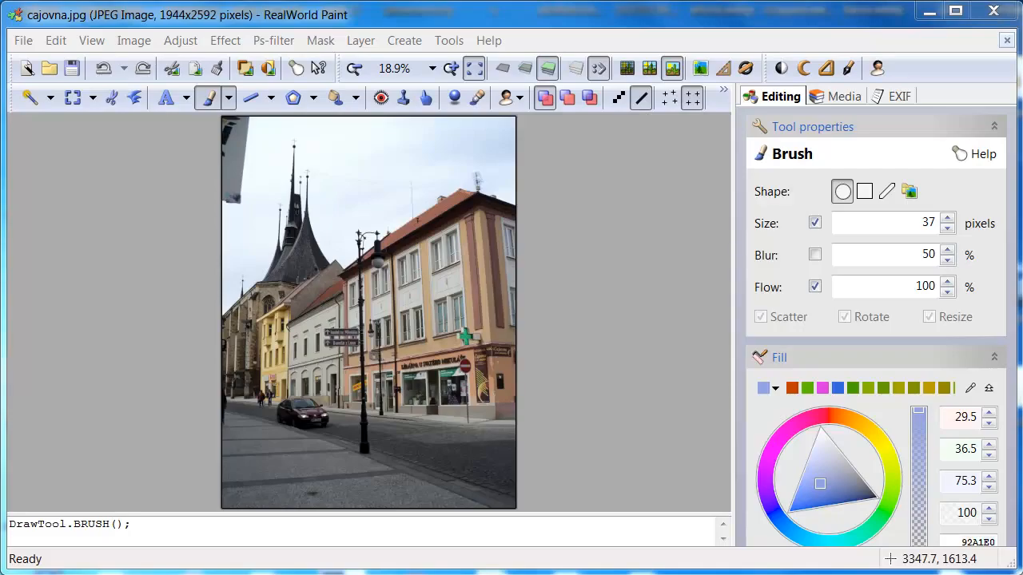
mouse_move(576, 289)
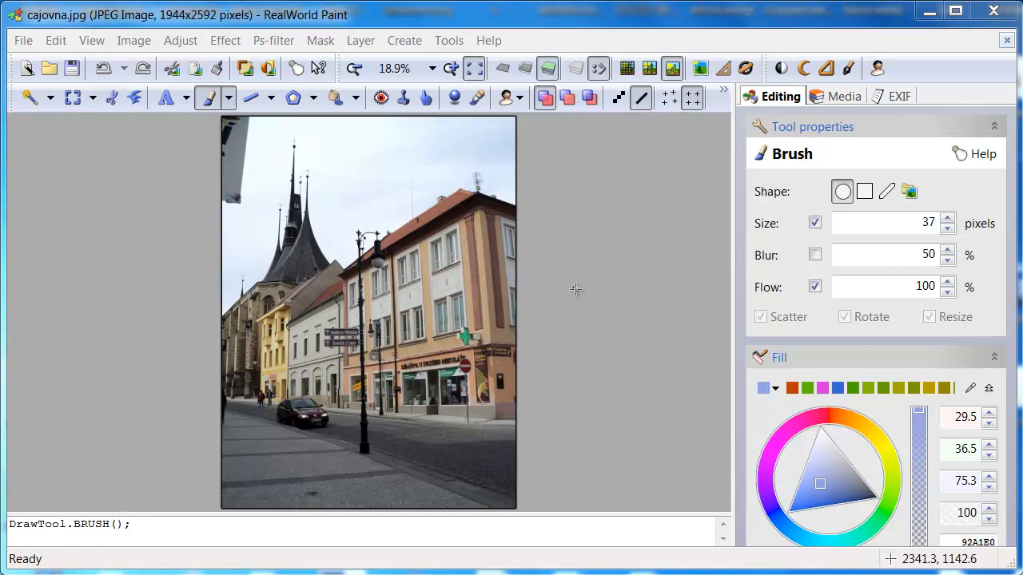
mouse_move(578, 272)
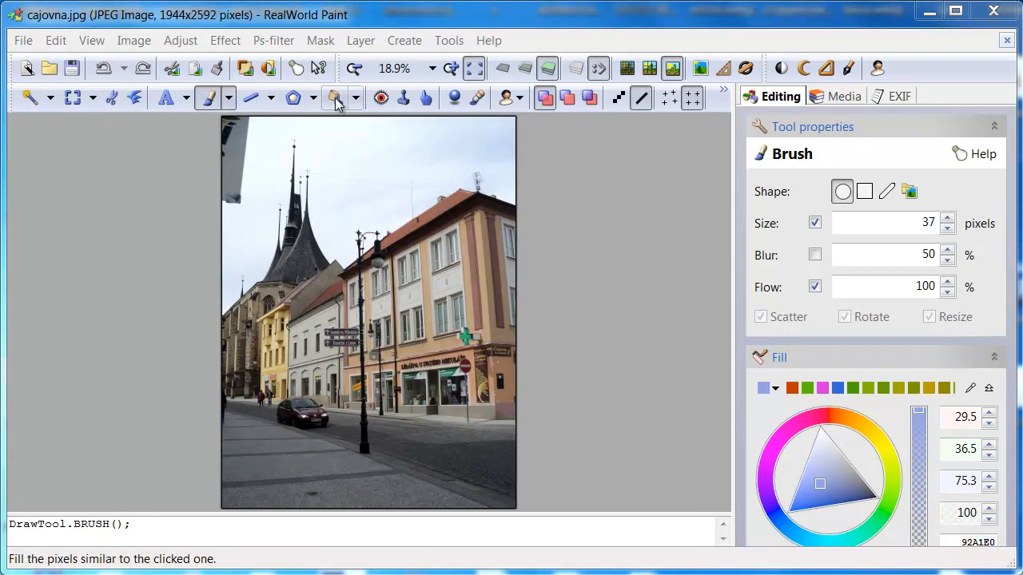
Try simple flood fills on the sky with the Flood Fill tool, then undo them.
click(336, 98)
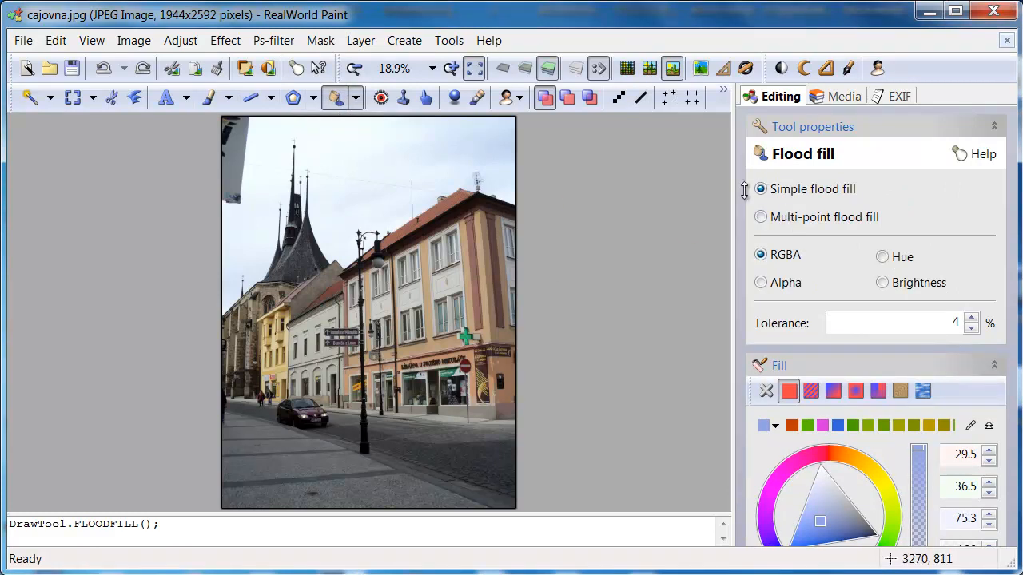
mouse_move(965, 201)
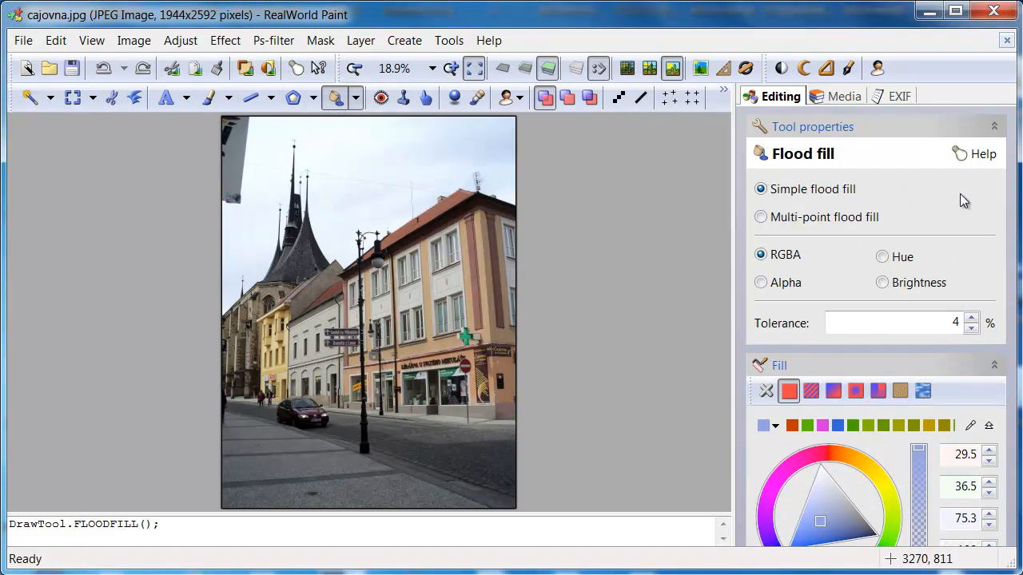
mouse_move(776, 256)
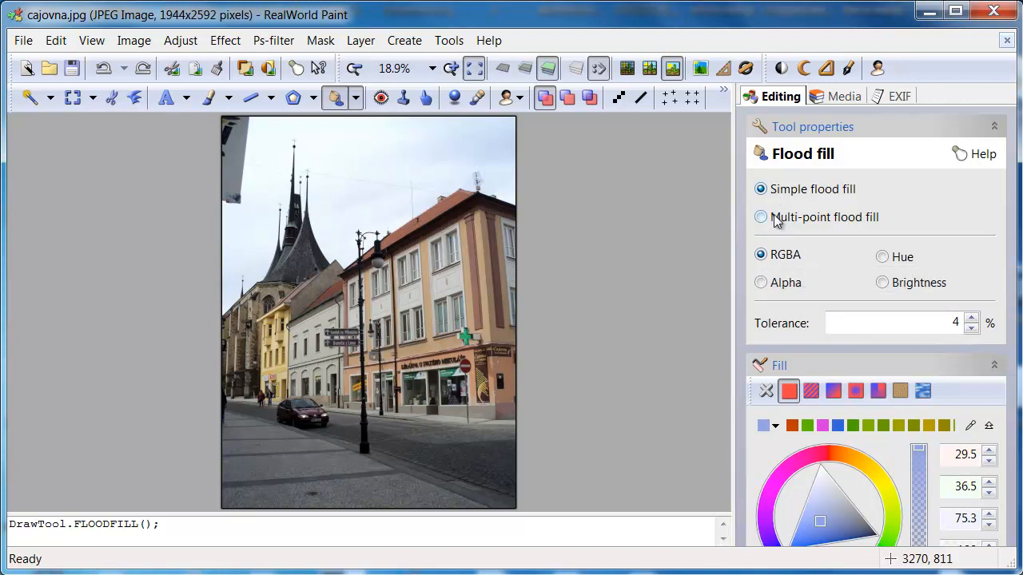
mouse_move(553, 225)
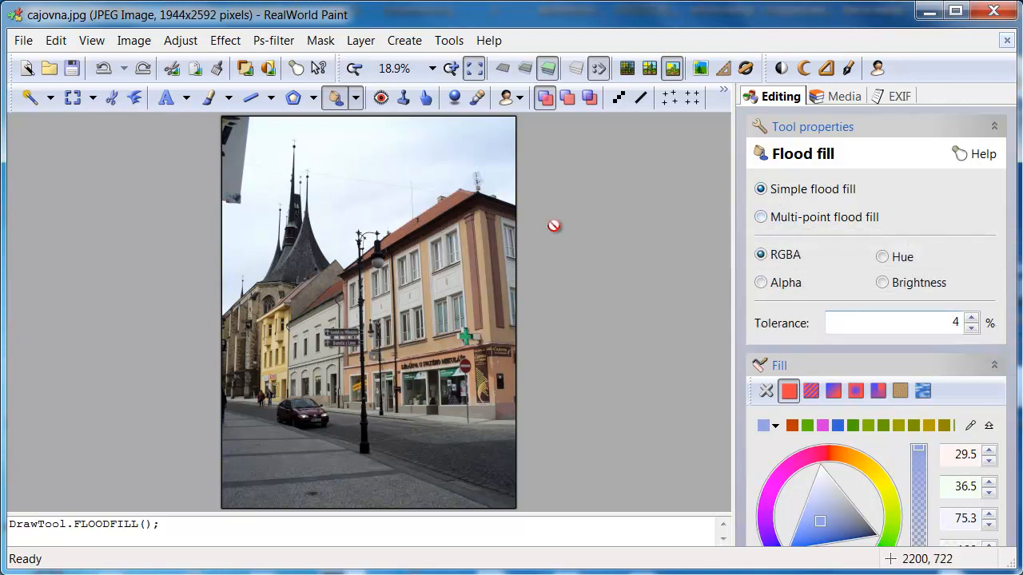
click(361, 150)
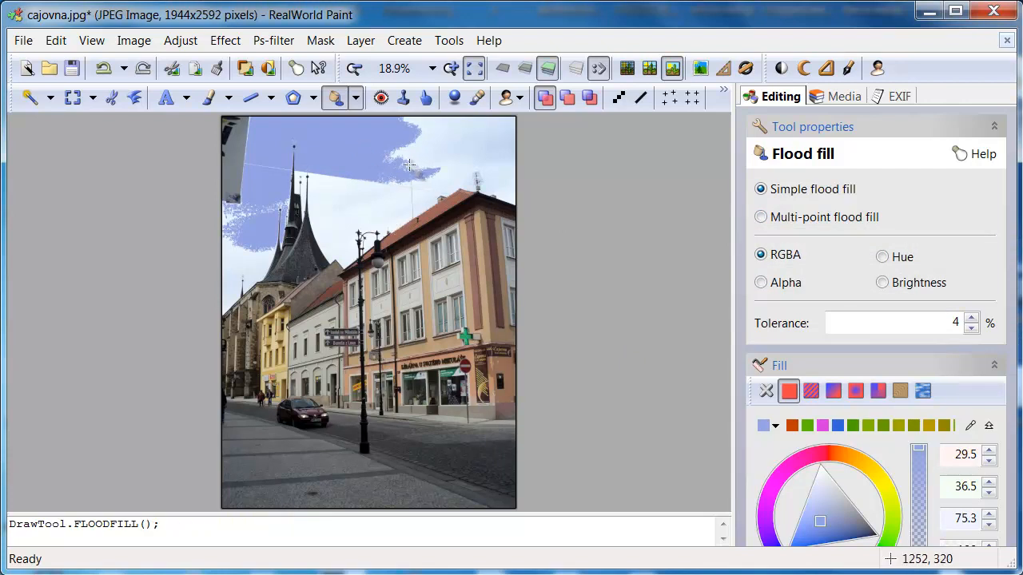
click(374, 172)
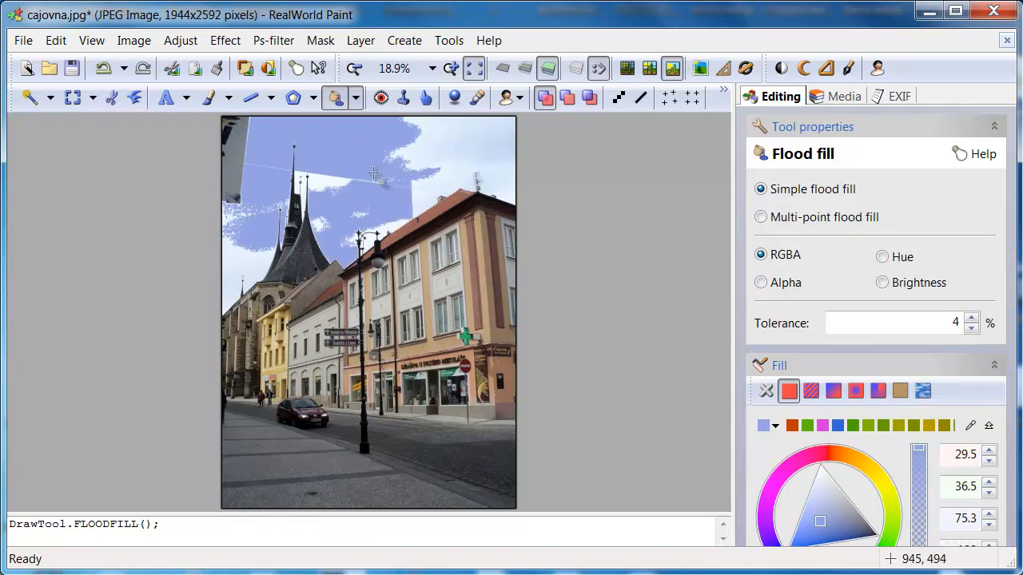
click(359, 160)
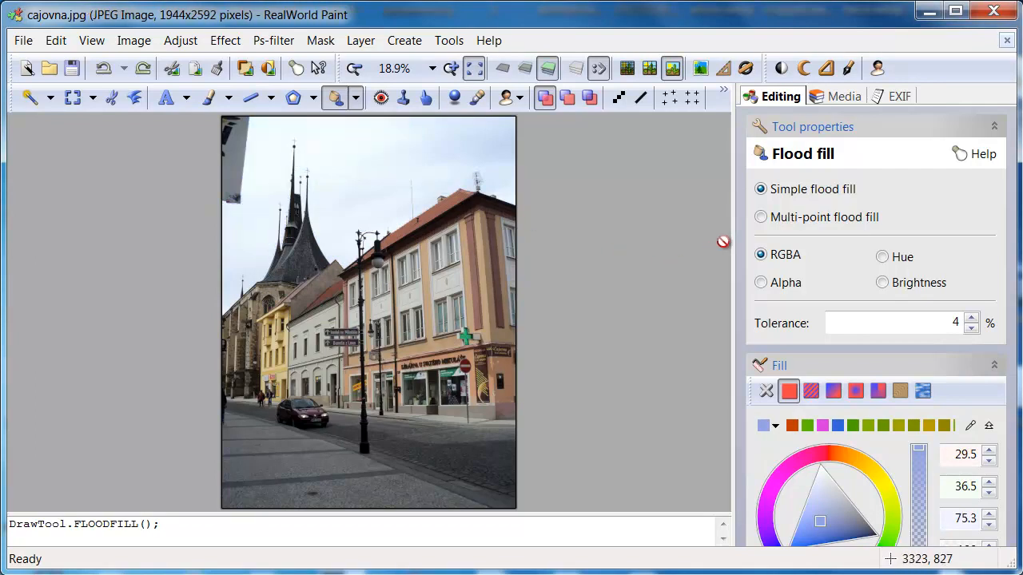
Multi-point flood fill the sky, trying Hue matching before returning to RGBA.
click(760, 217)
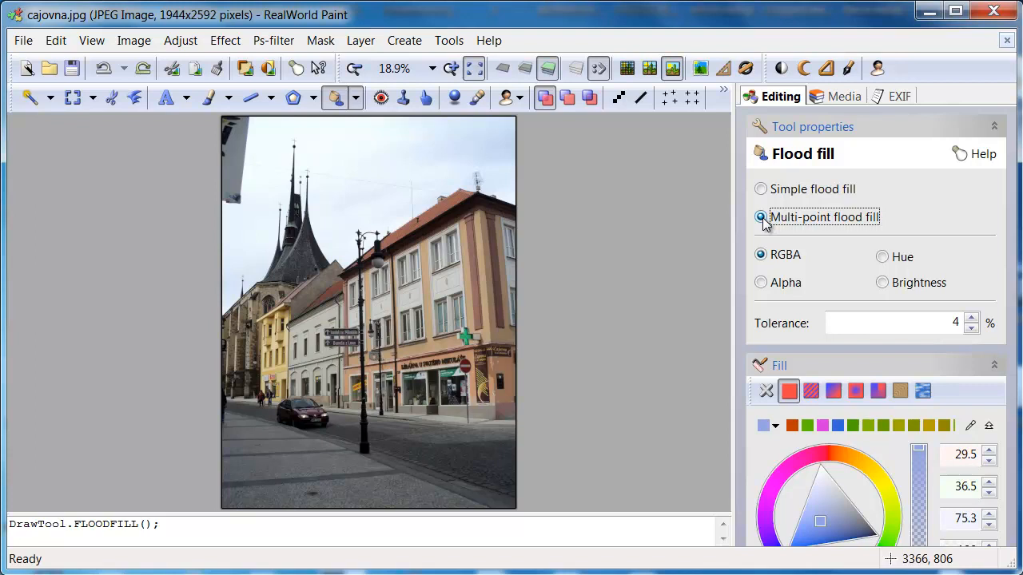
click(323, 147)
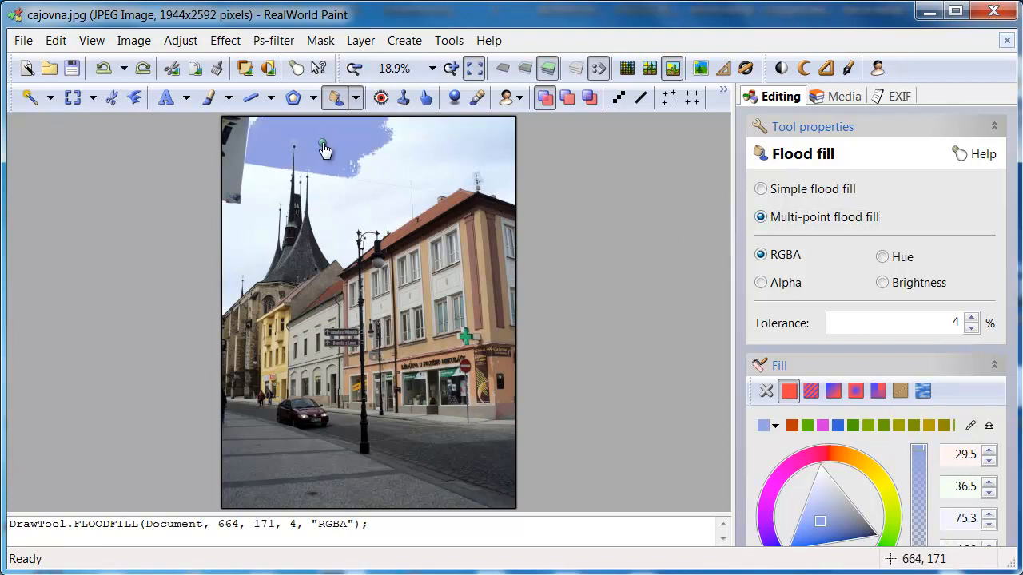
click(399, 156)
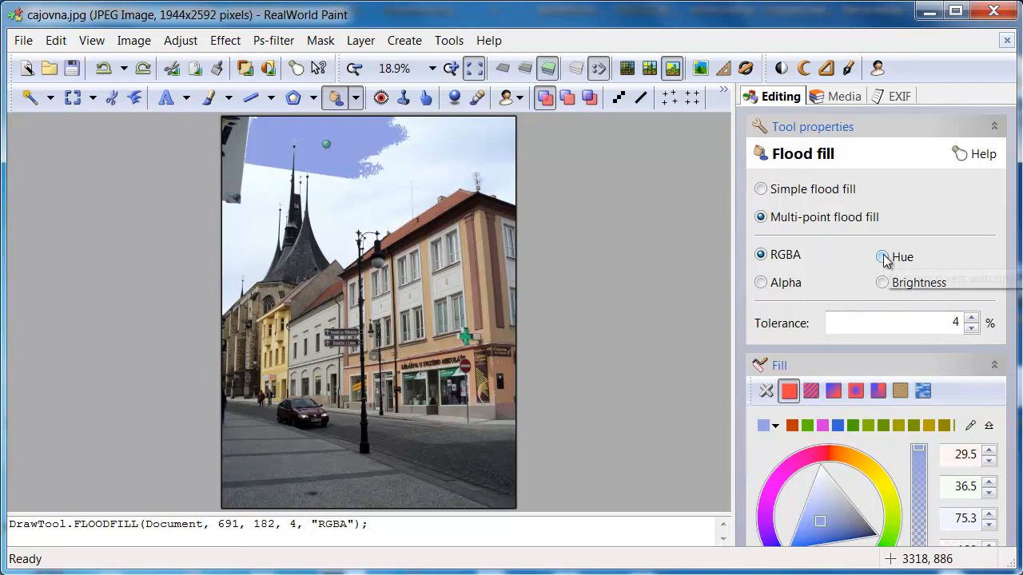
click(882, 256)
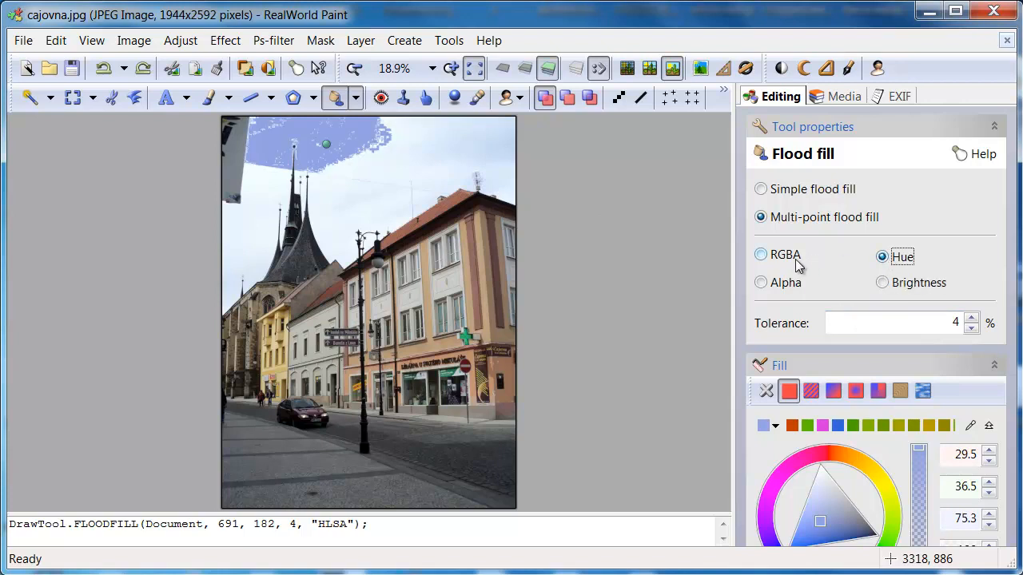
click(760, 254)
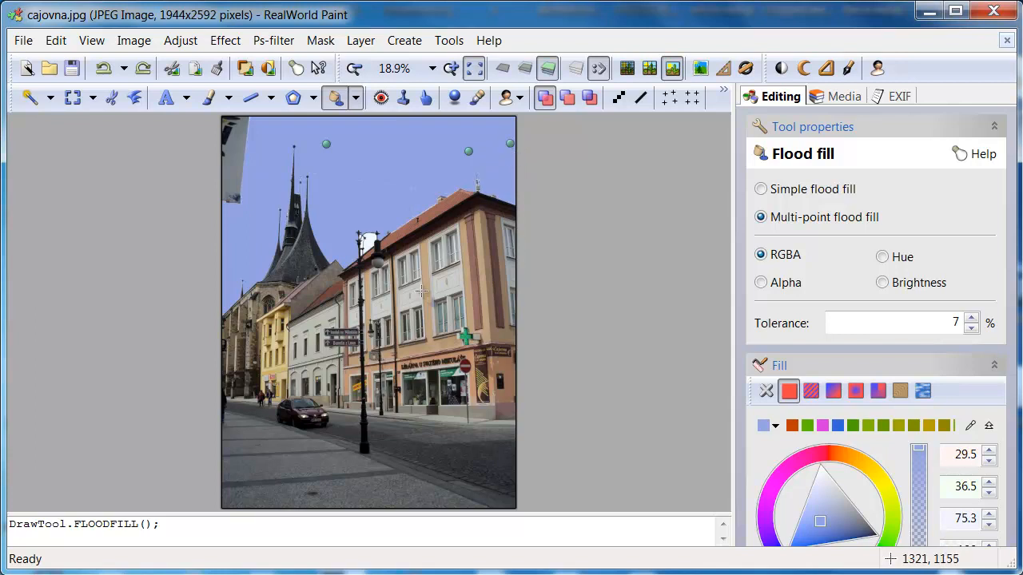
mouse_move(807, 481)
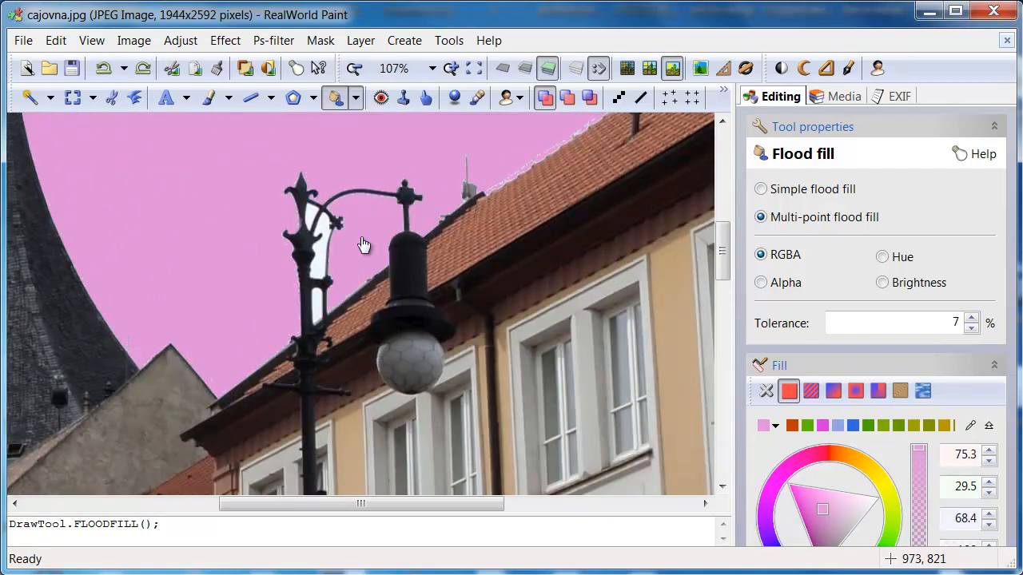
Zoom out to the whole photo, then go to the Start page's Online Media catalogue.
click(312, 210)
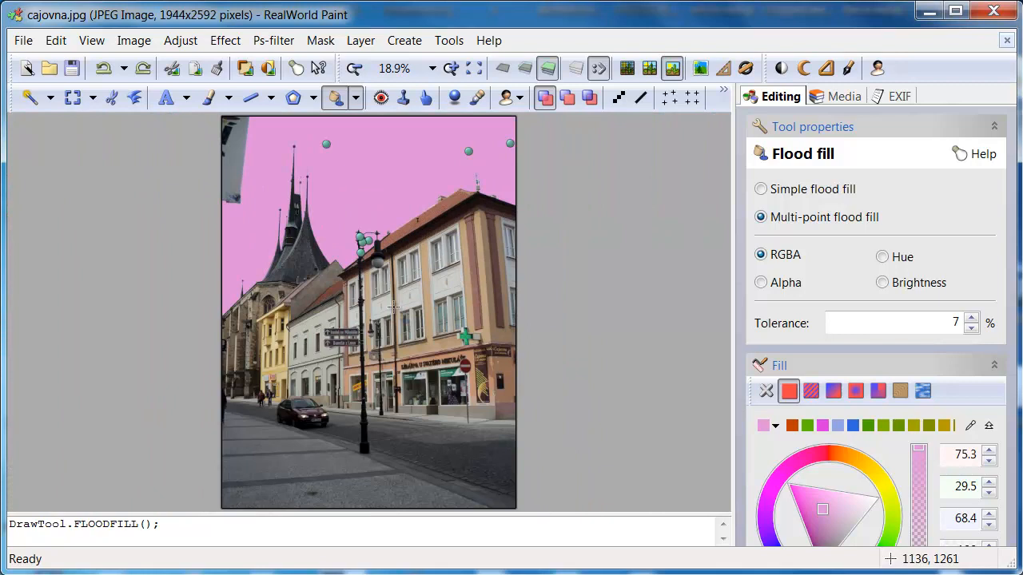
mouse_move(770, 537)
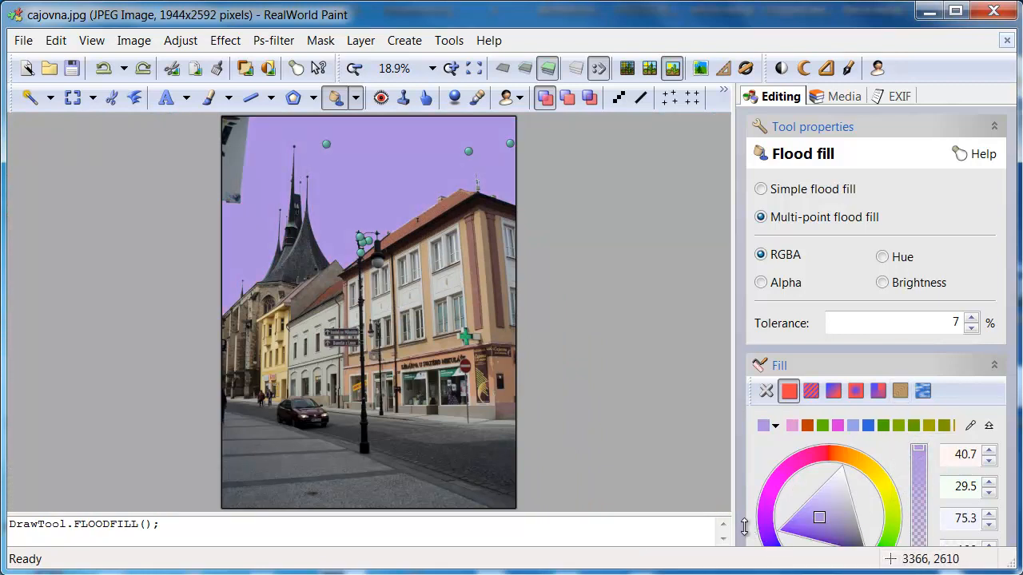
click(803, 476)
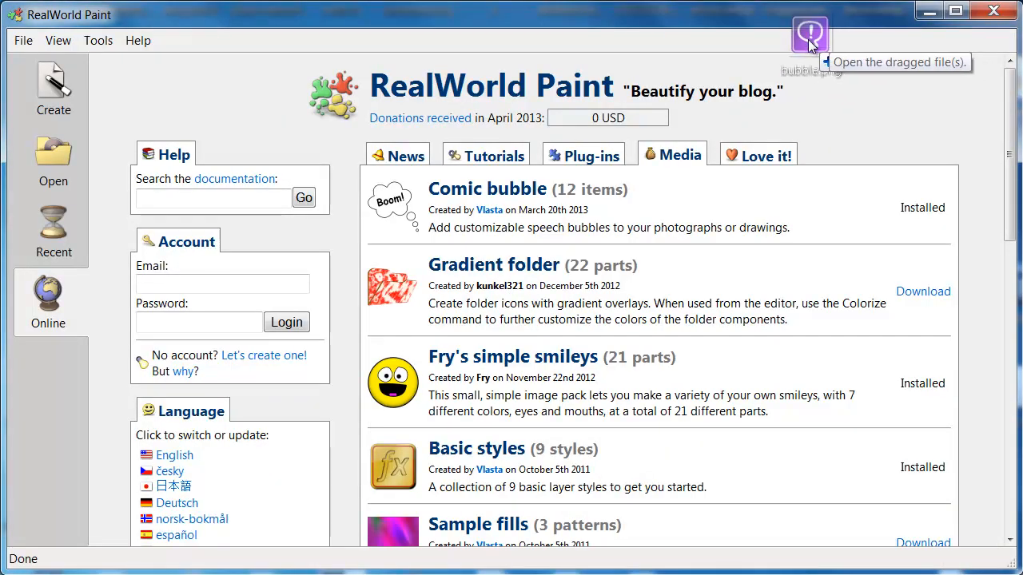
Open bubble.png from the Media page and activate the Flood Fill tool.
click(809, 35)
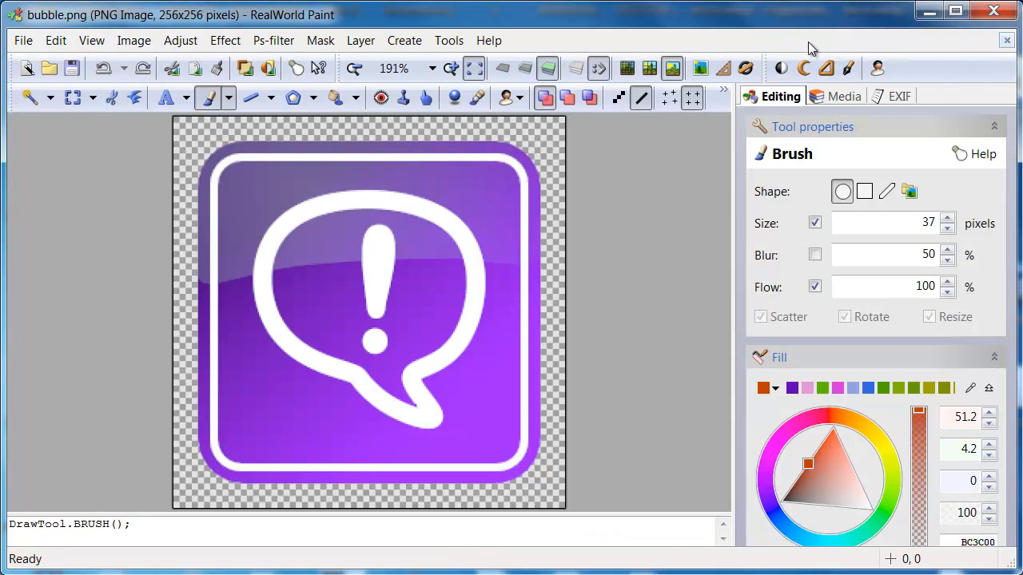
click(336, 98)
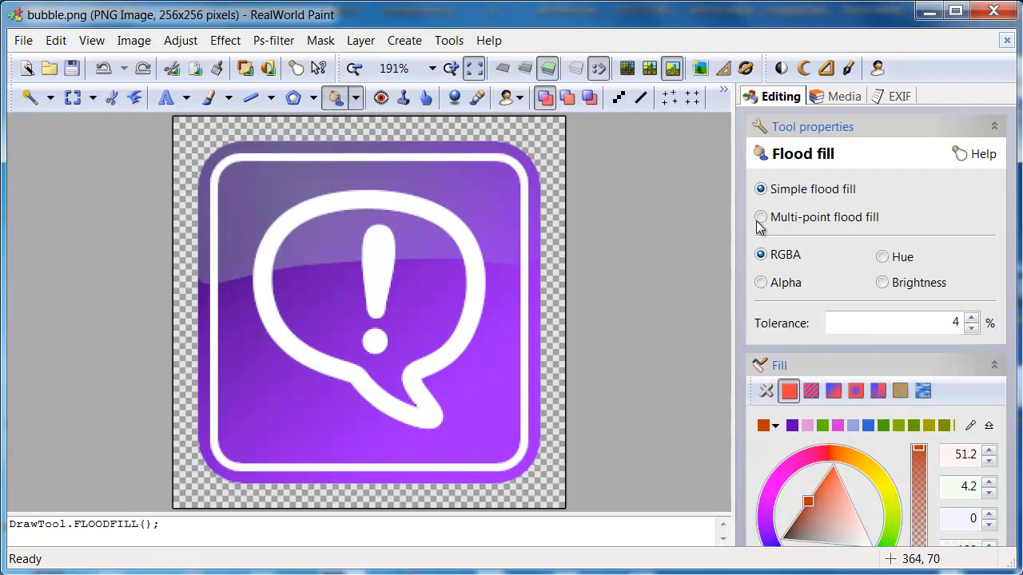
Compare multi-point fills by RGBA, Brightness, Alpha and Hue, refilling from the upper-left highlight.
click(486, 195)
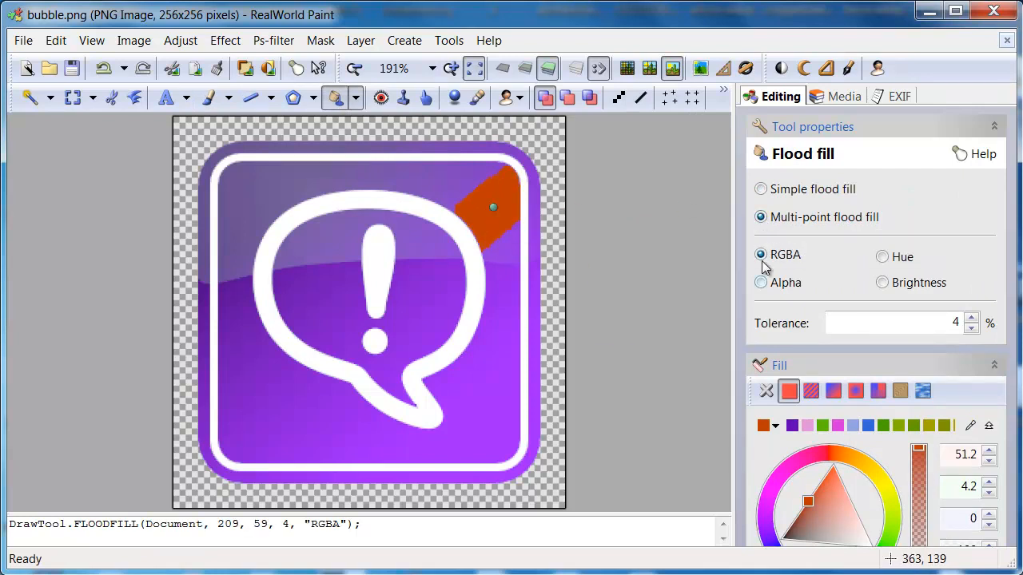
mouse_move(760, 255)
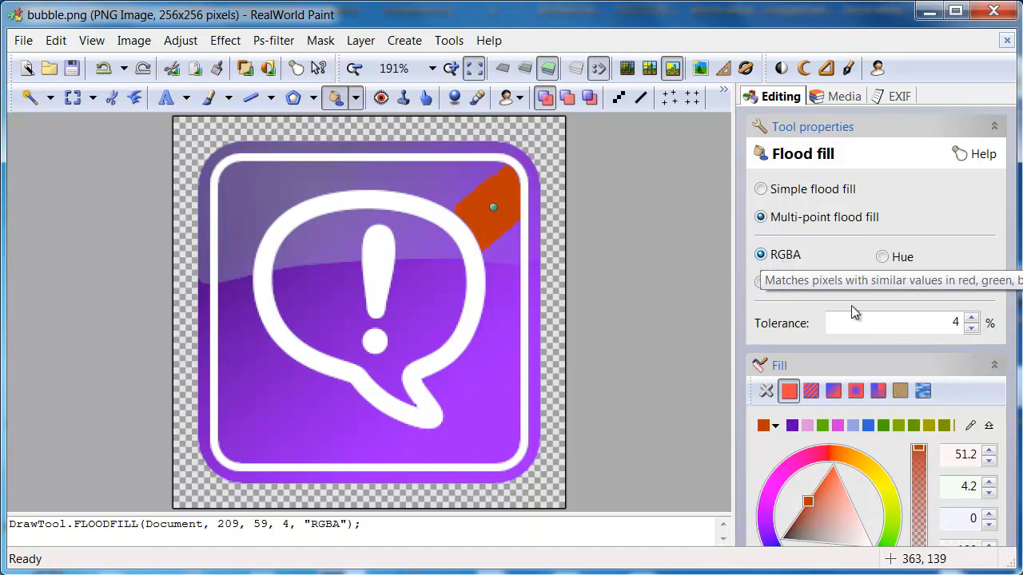
click(972, 318)
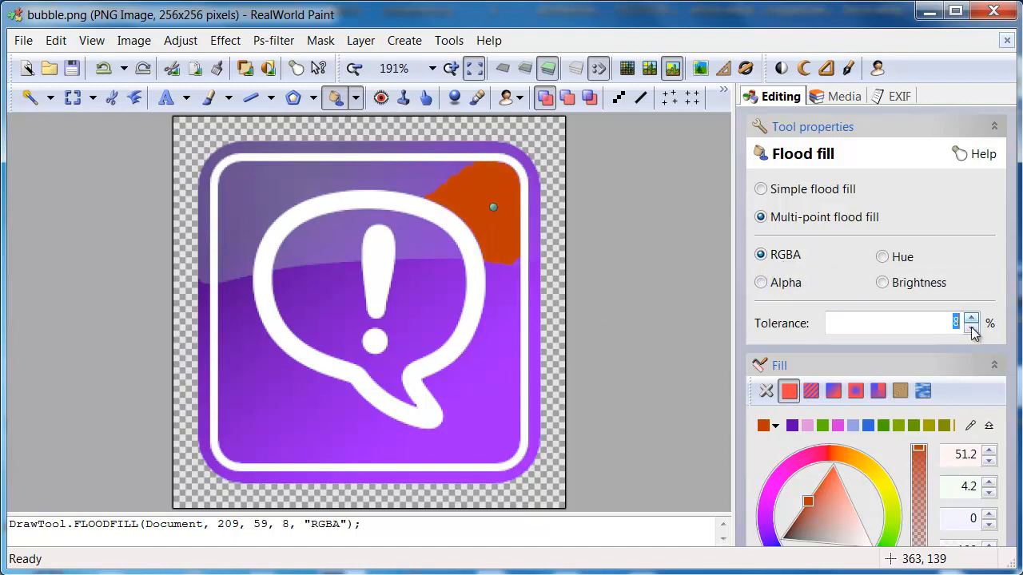
click(972, 330)
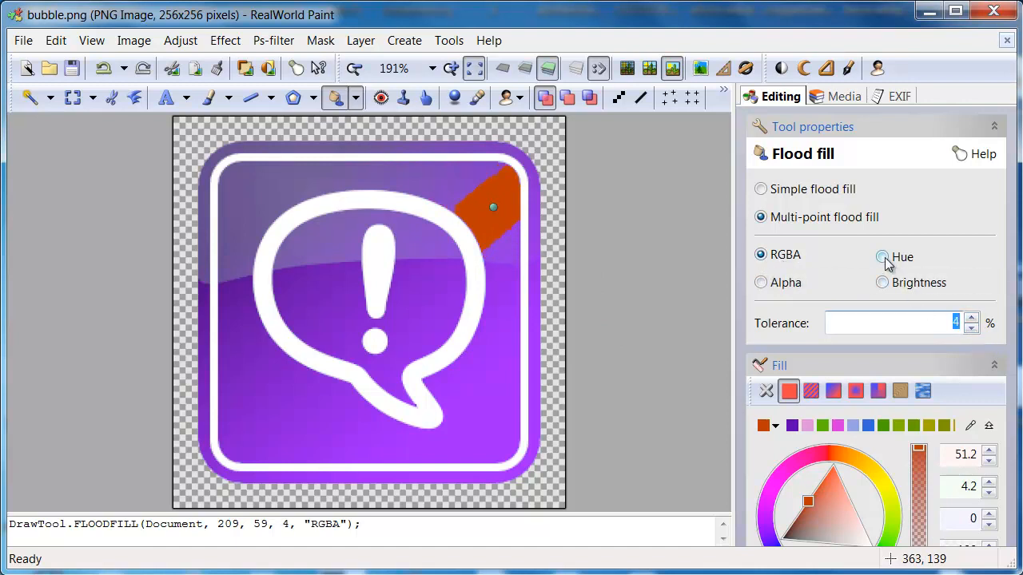
click(882, 282)
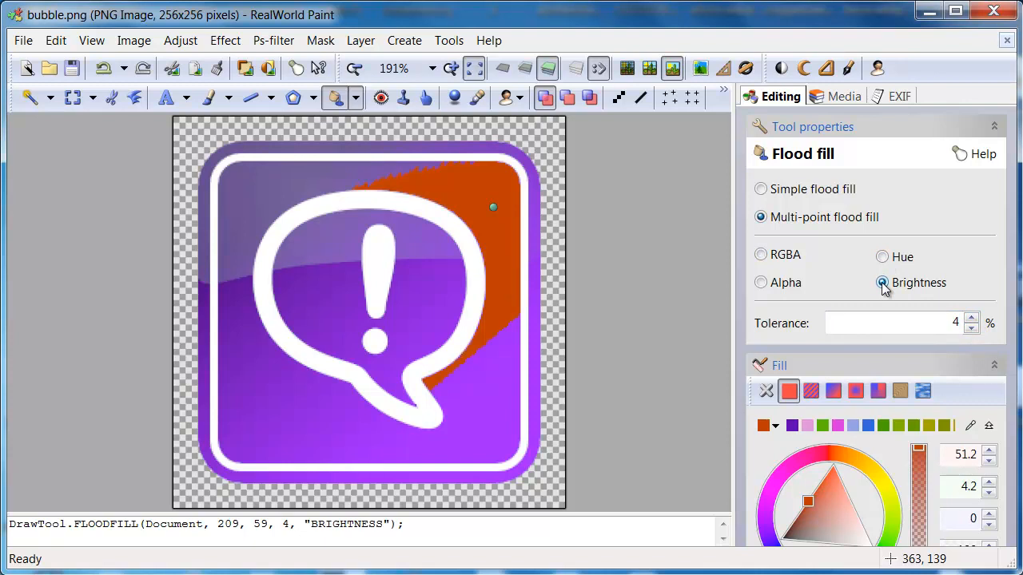
mouse_move(790, 287)
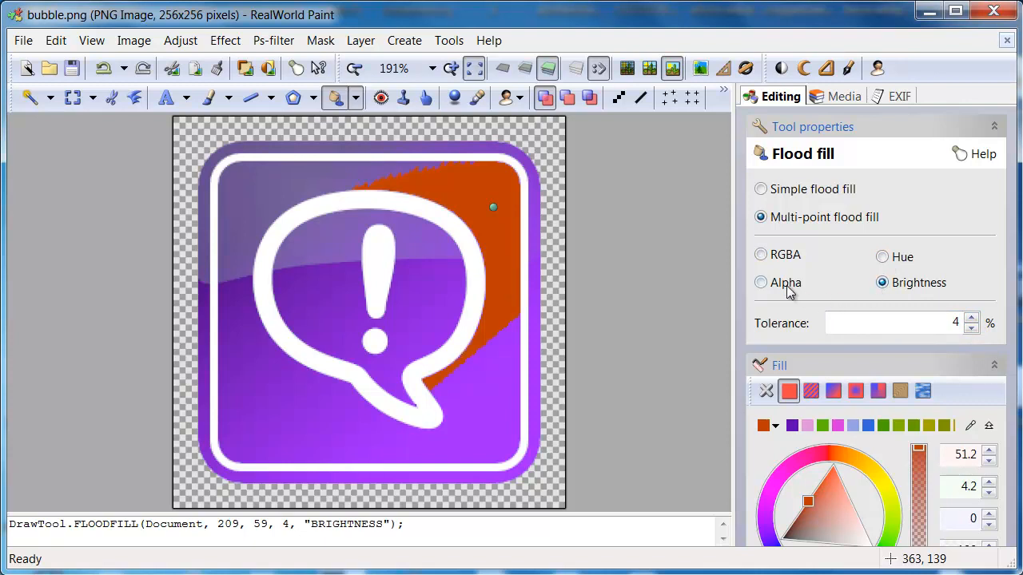
click(760, 281)
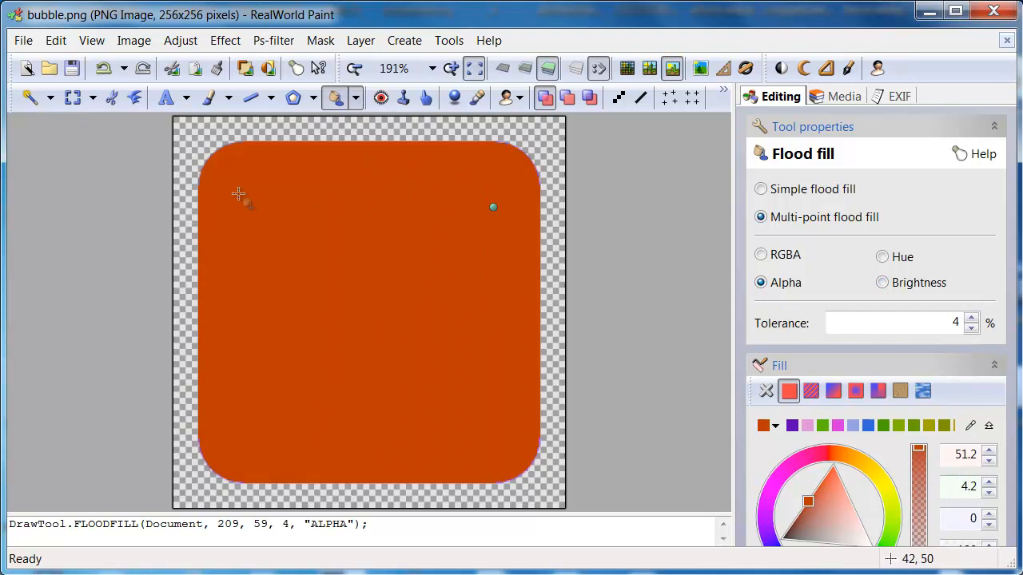
click(882, 256)
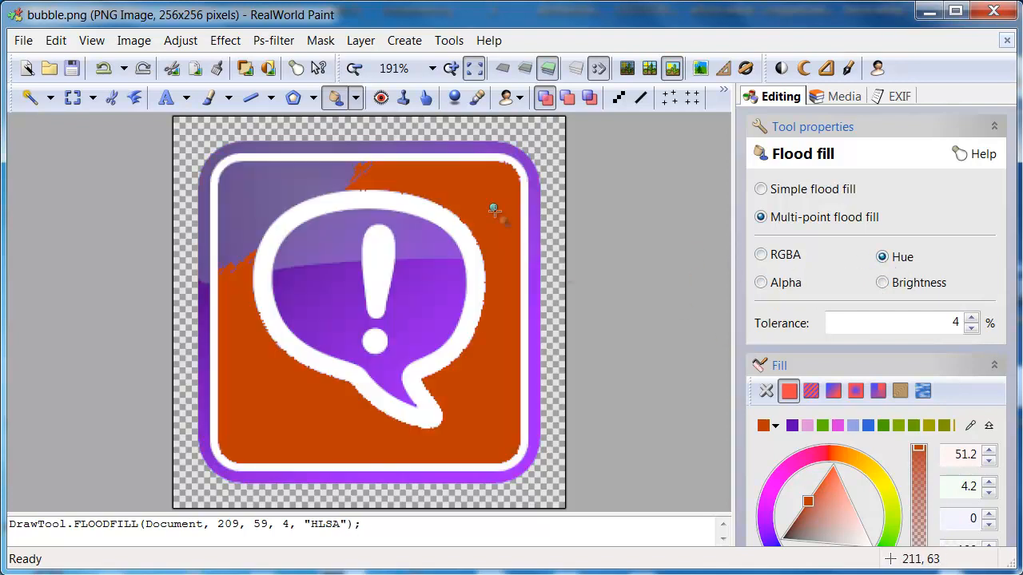
click(275, 195)
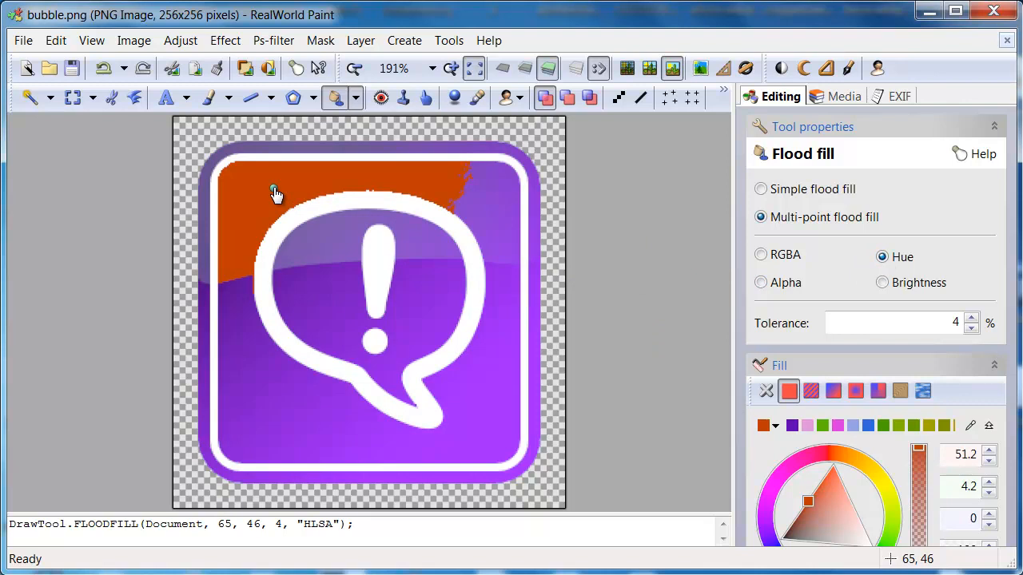
Add fill points inside the square so the purple background clears to transparency.
click(489, 390)
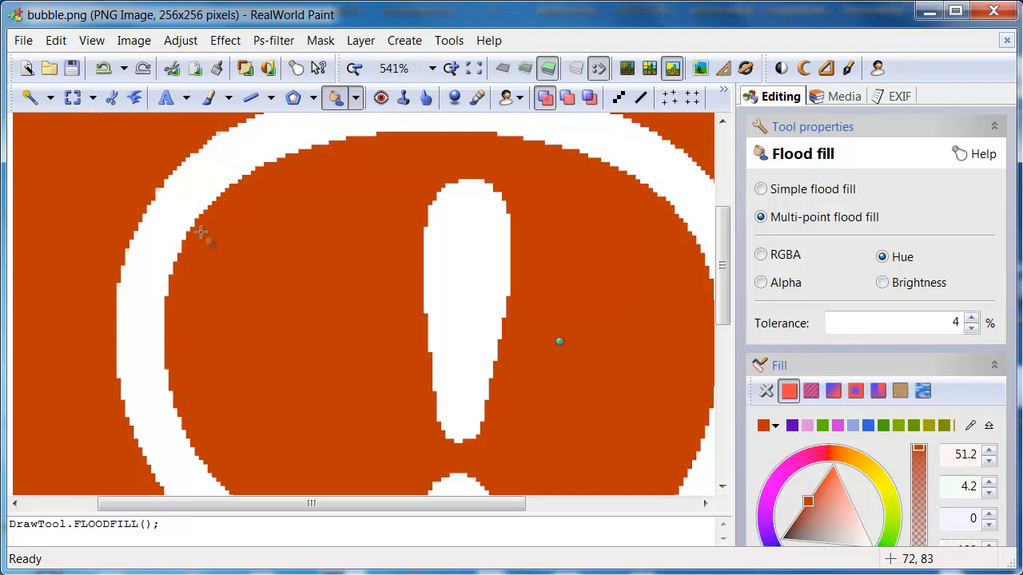
mouse_move(174, 376)
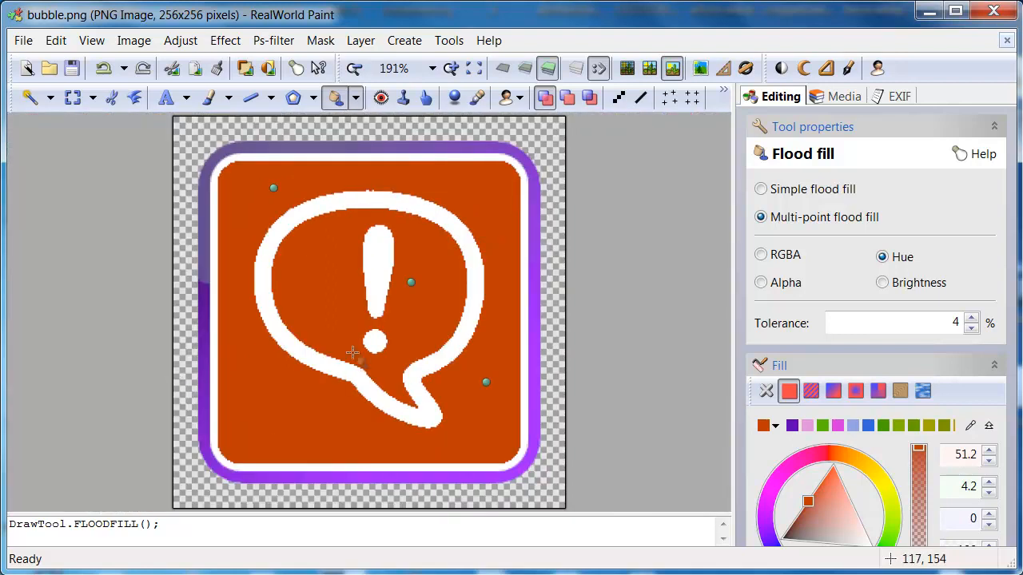
click(353, 361)
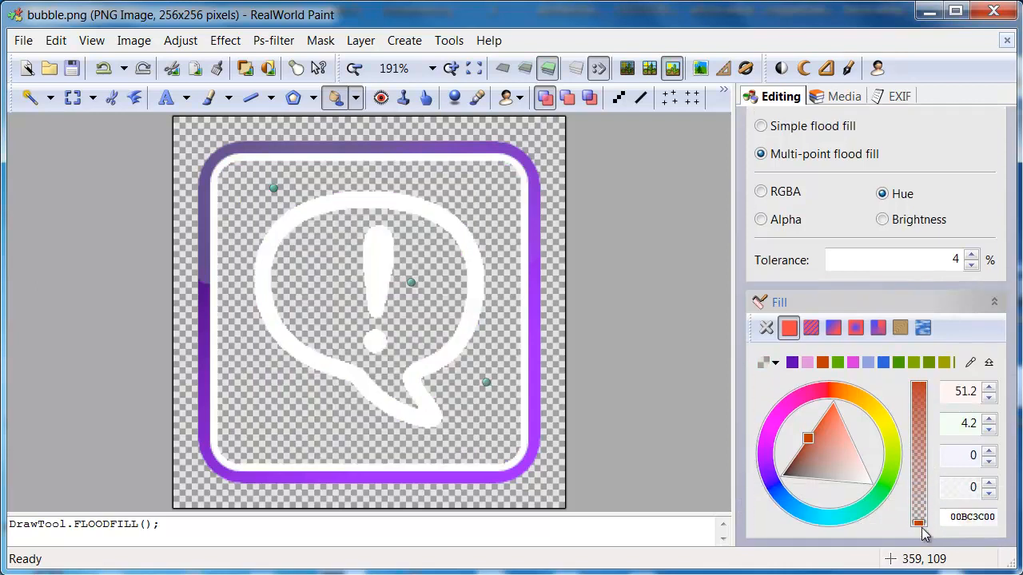
Cancel the translucent fill to restore the purple icon and bring up Manage custom presets.
drag(917, 524, 917, 428)
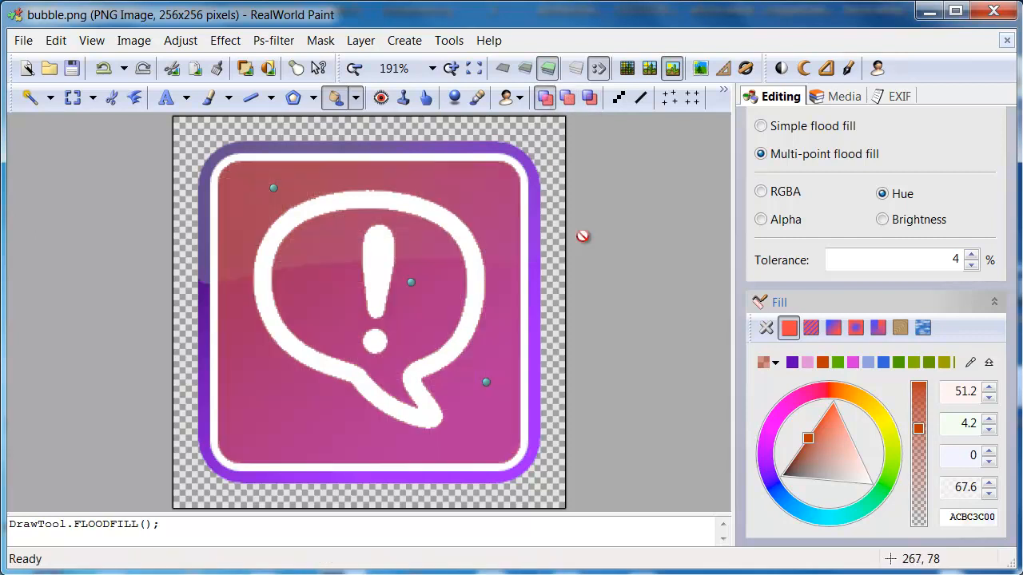
click(387, 211)
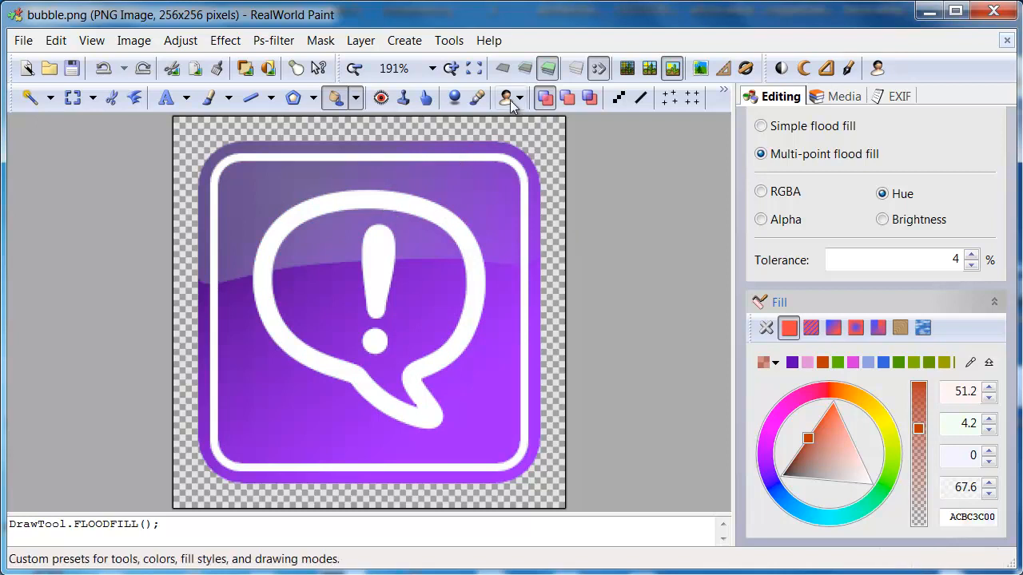
click(518, 97)
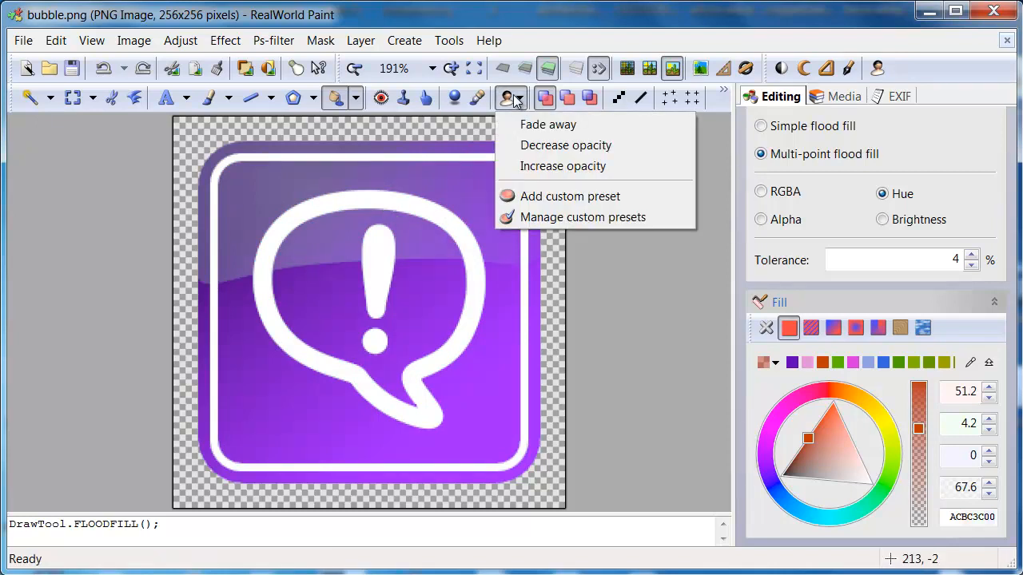
mouse_move(511, 109)
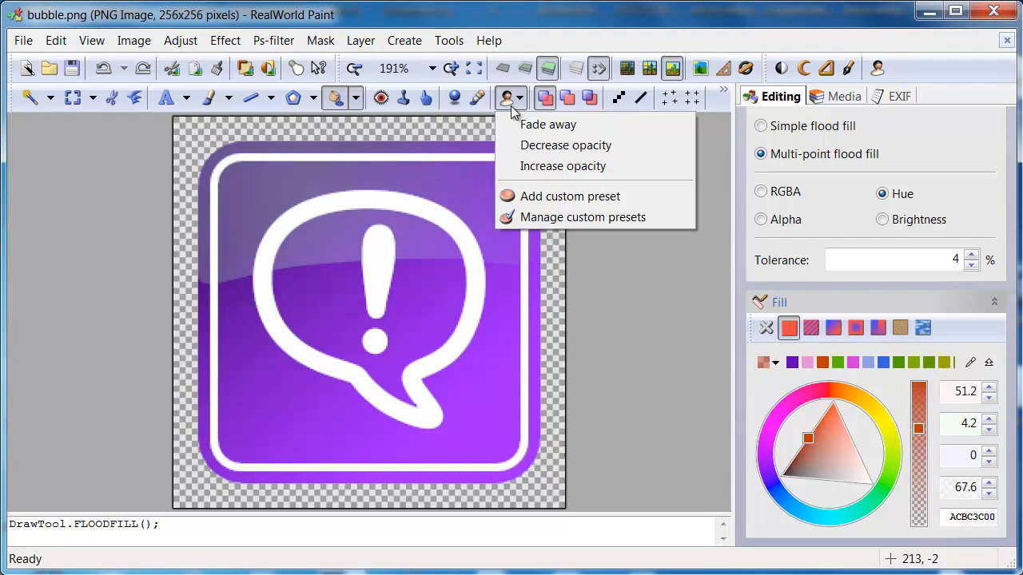
click(582, 217)
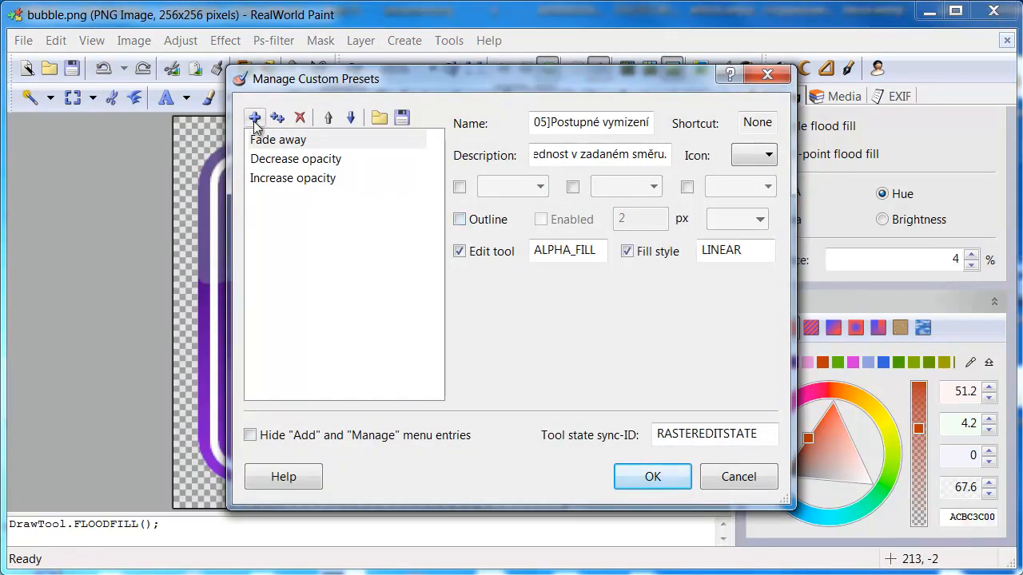
Add a preset named 'Retouch floodfill' with Edit tool RETOUCH_FLOODFILL and save it.
click(256, 118)
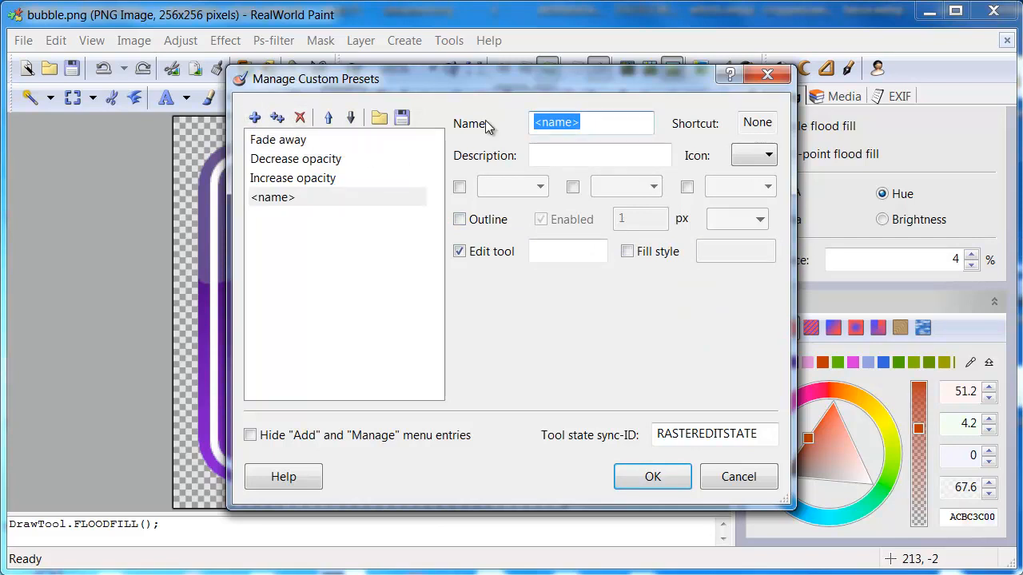
text(Retouch f)
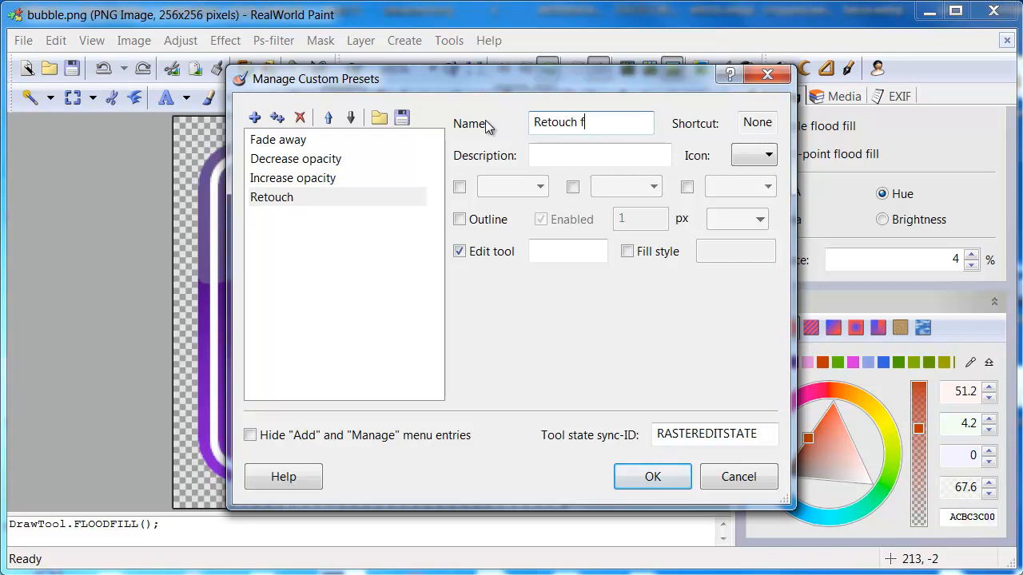
text(loodfill)
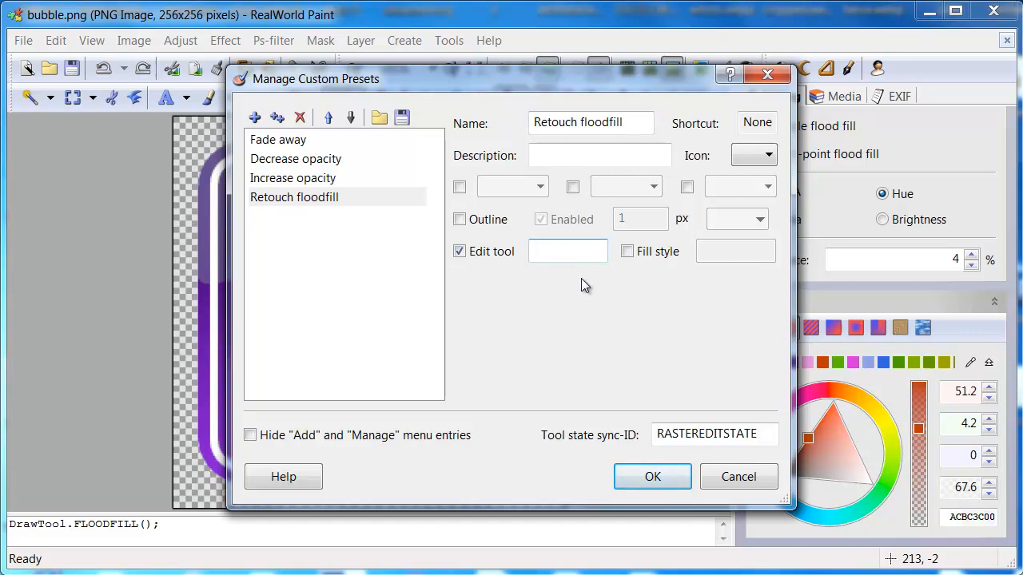
text(RETOUCH)
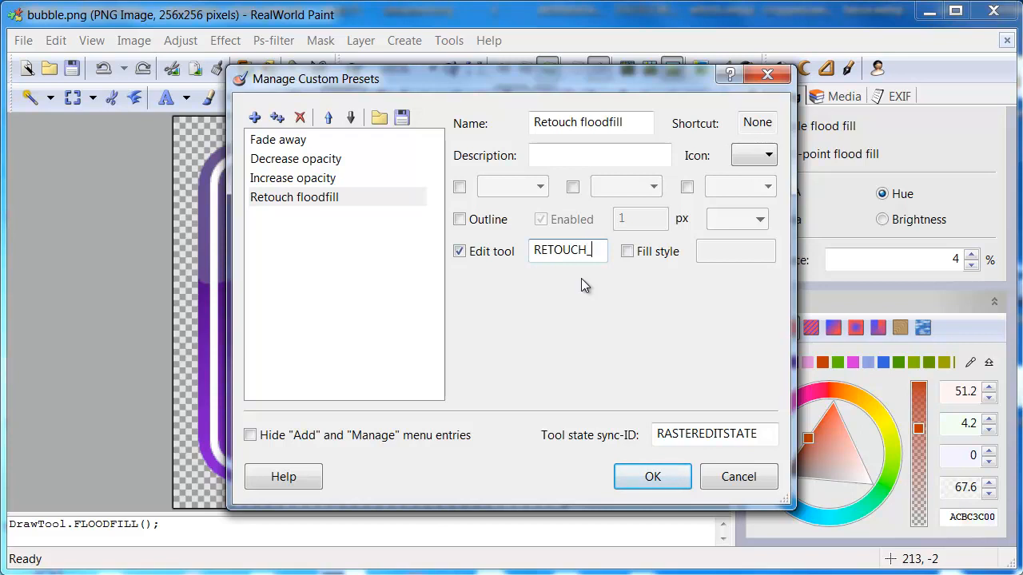
text(_FLOODFILL)
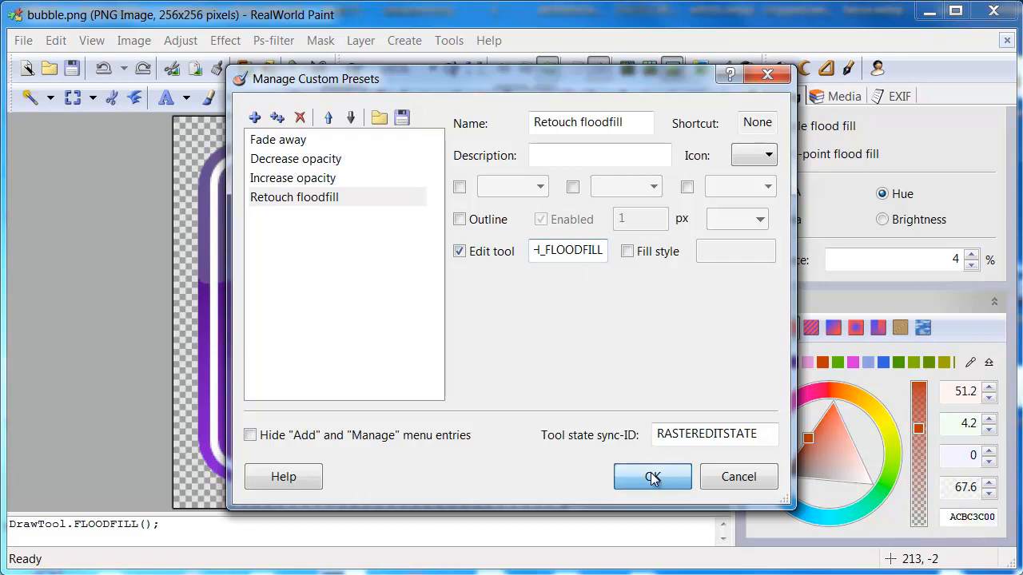
click(652, 476)
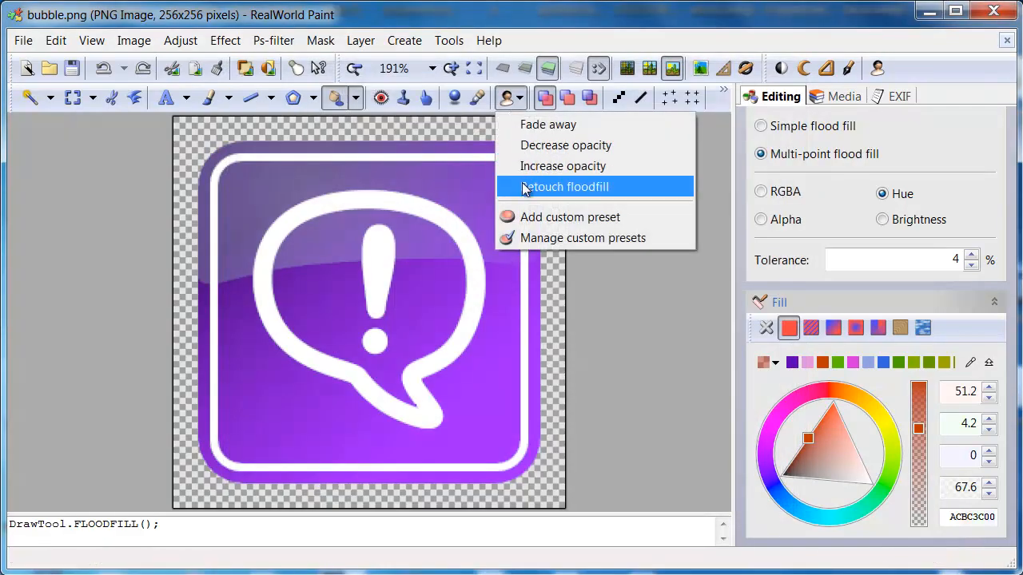
Apply the Retouch floodfill preset with the Brighten effect on the icon.
click(565, 186)
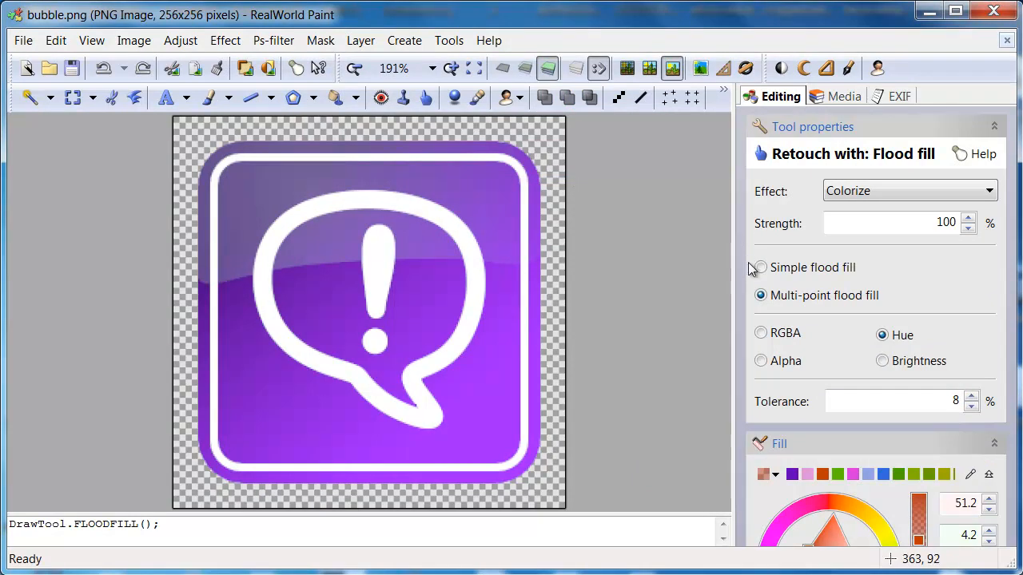
mouse_move(908, 263)
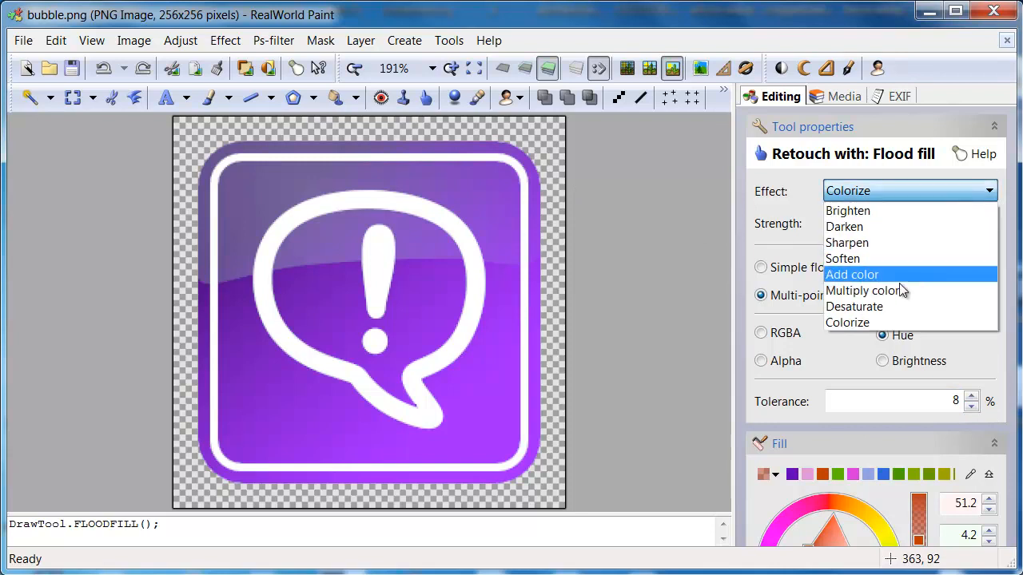
click(847, 211)
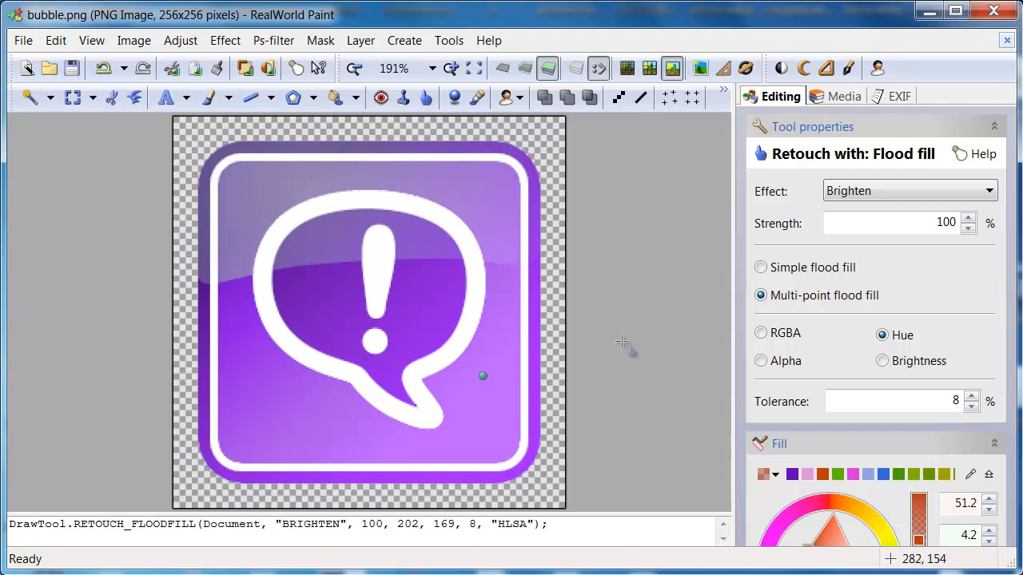
Adjust the retouch effect strength and switch the effect to Darken.
click(903, 224)
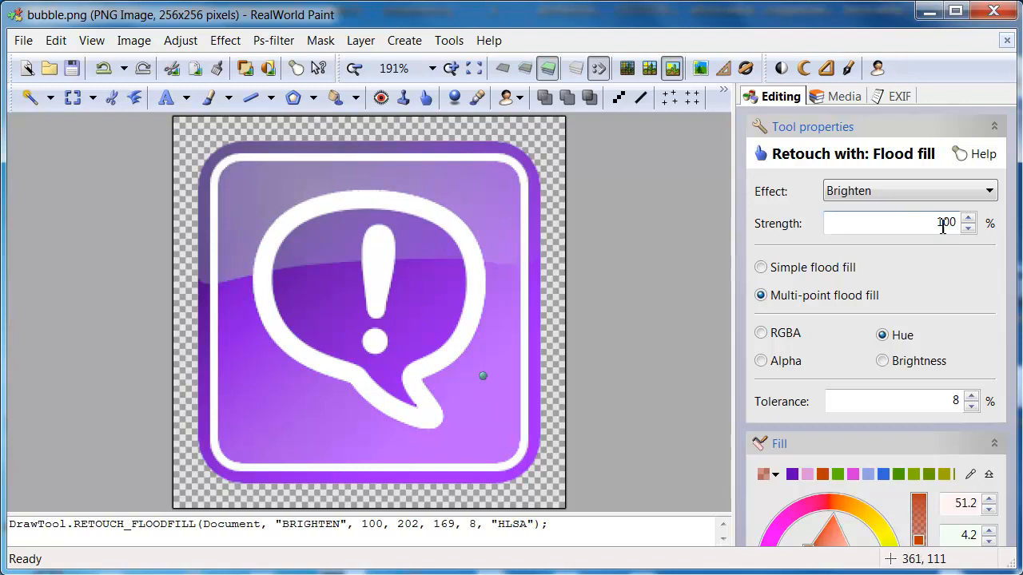
click(966, 217)
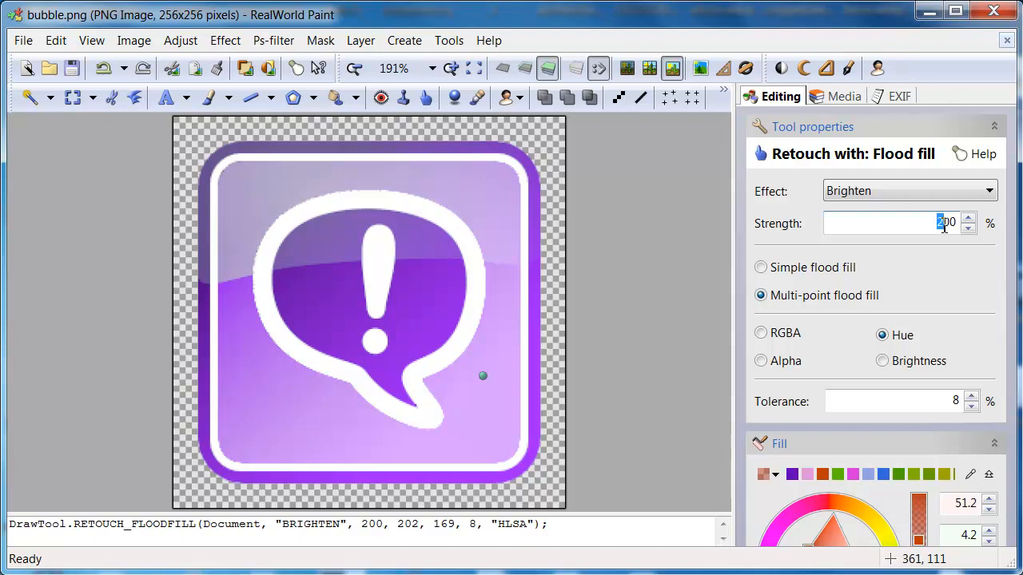
click(907, 190)
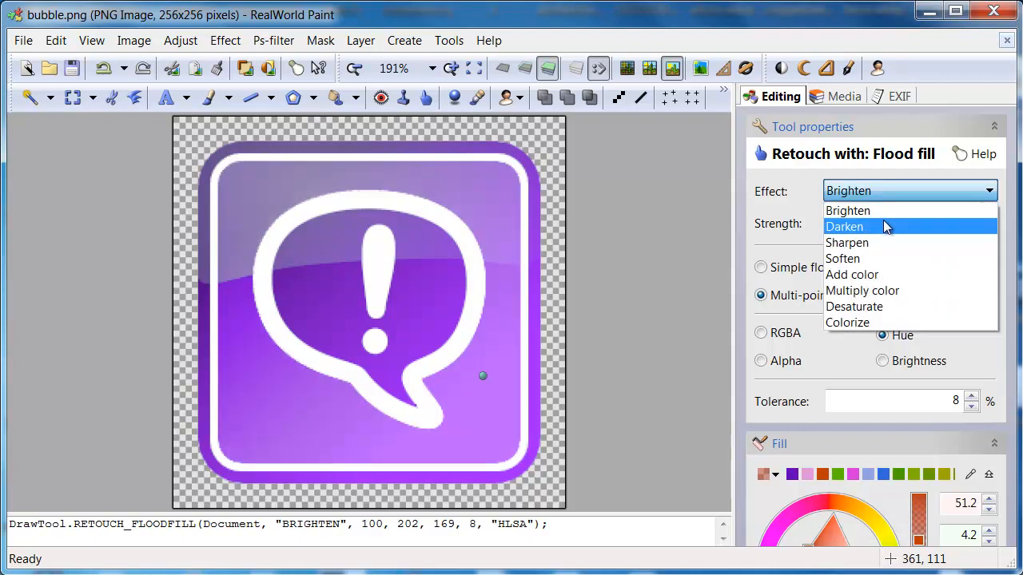
click(844, 227)
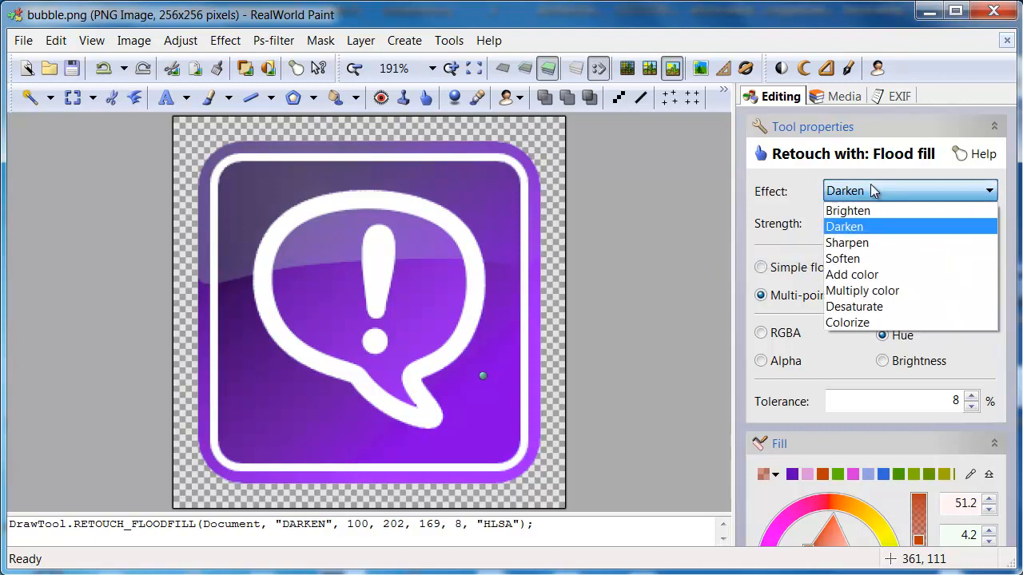
mouse_move(852, 274)
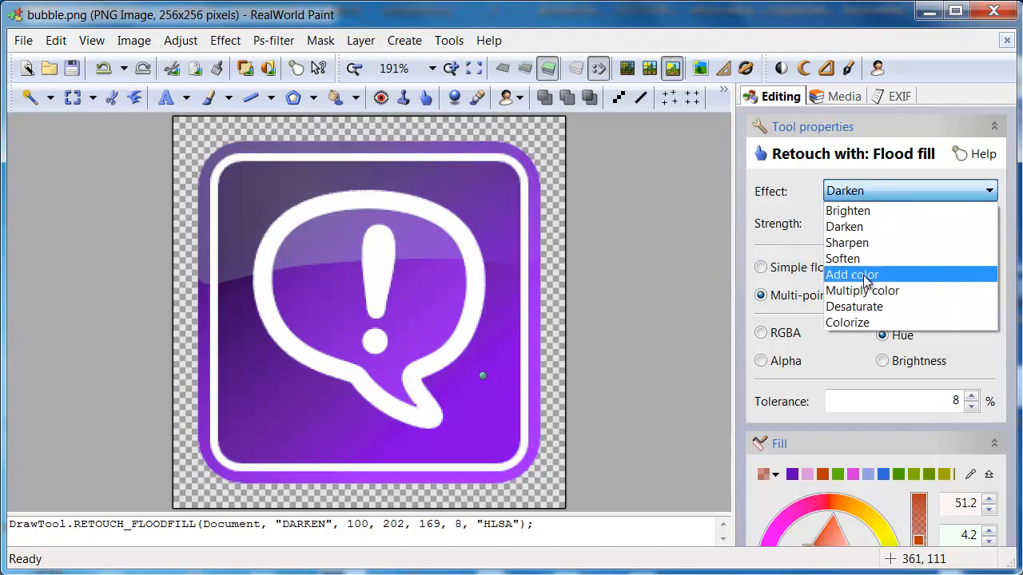
Switch to the Add color effect and pick a pink shade on the colour wheel.
click(850, 275)
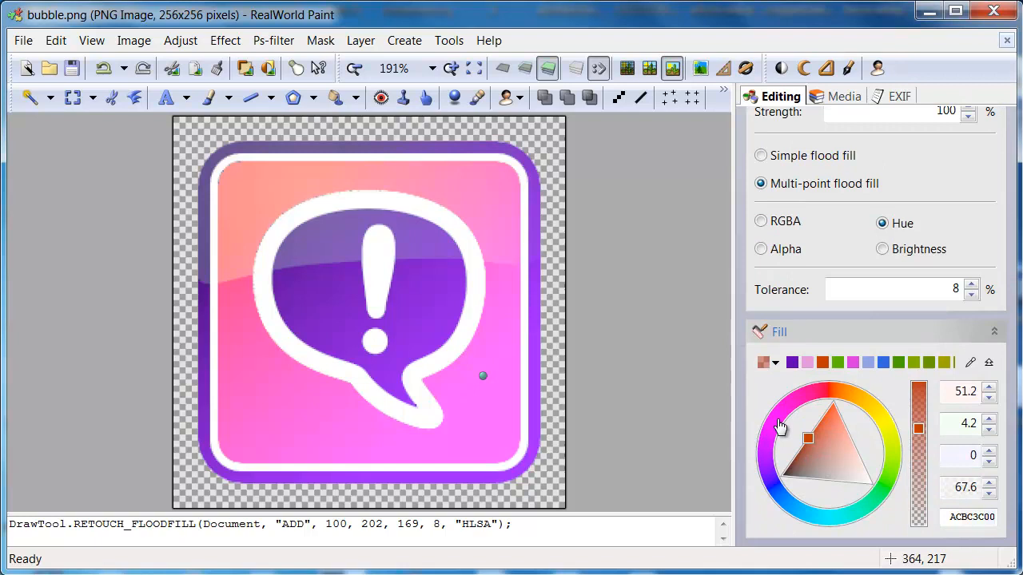
mouse_move(827, 433)
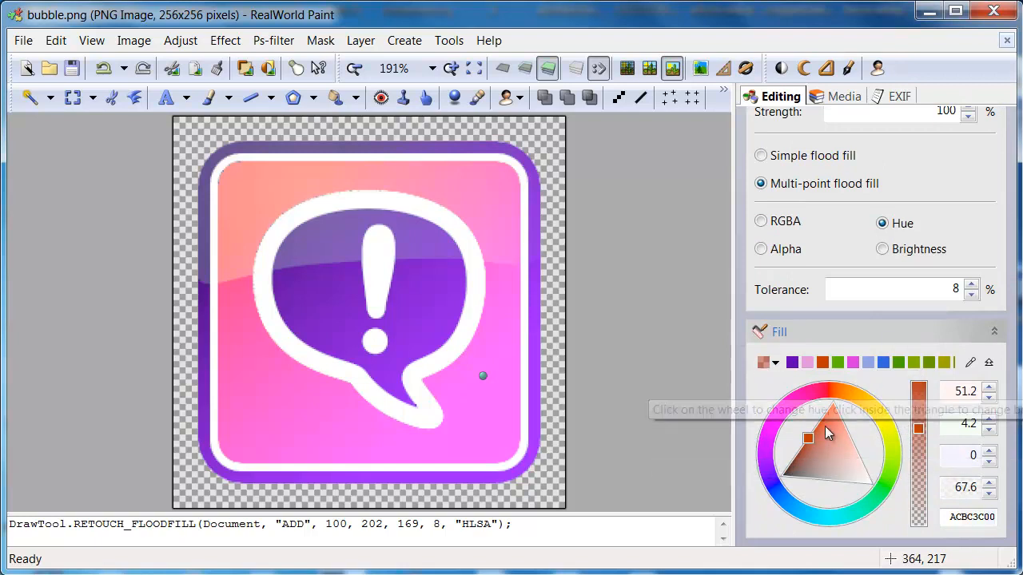
click(786, 457)
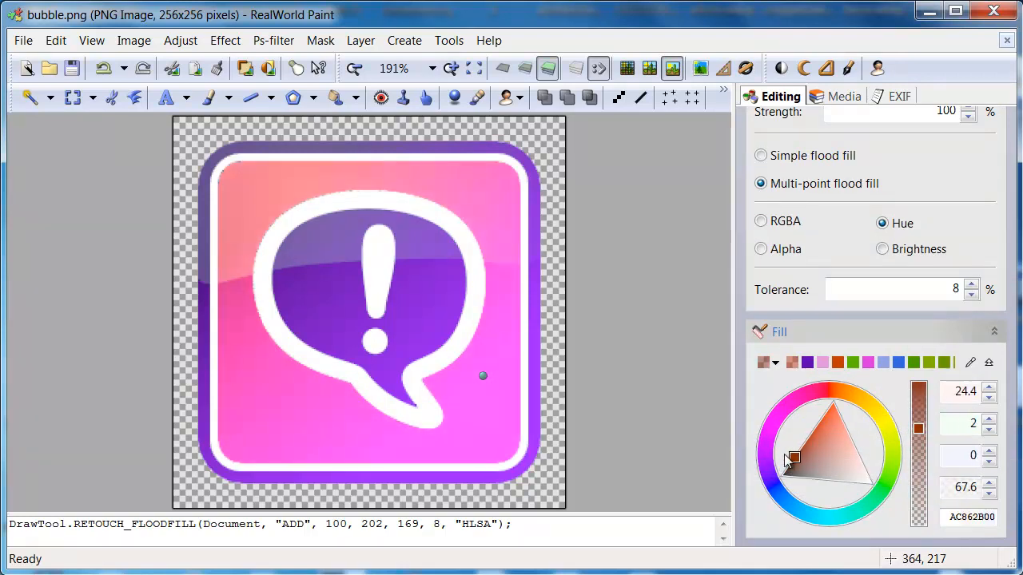
drag(786, 455, 806, 441)
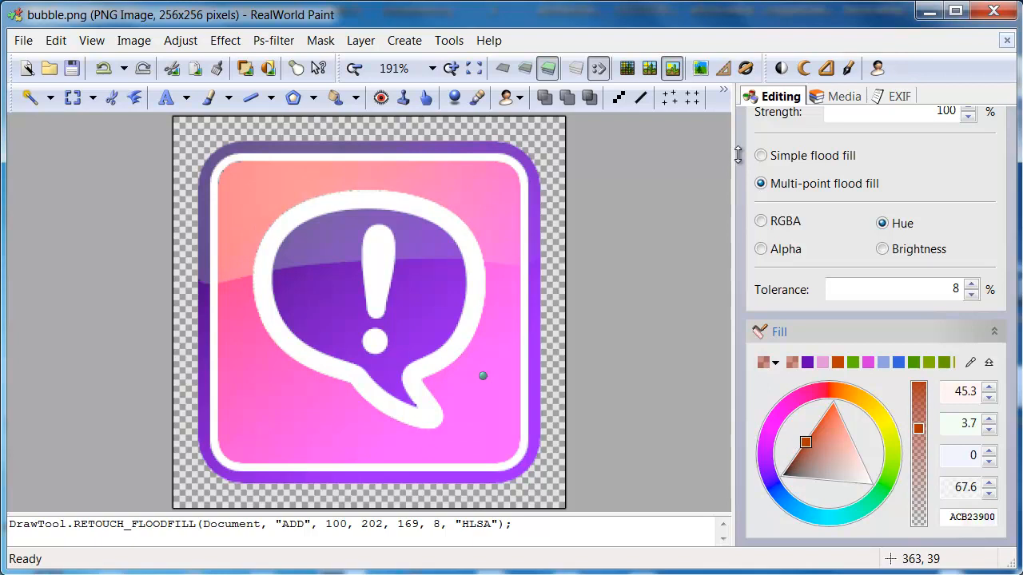
click(908, 192)
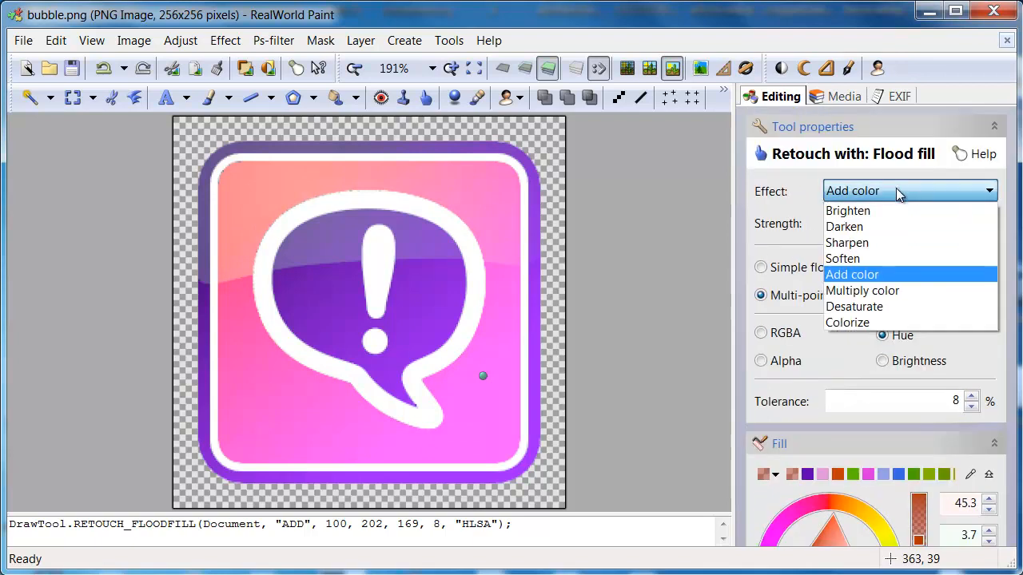
Try the Multiply color effect, then Desaturate with Strength 100 on the retouch flood fill.
click(861, 291)
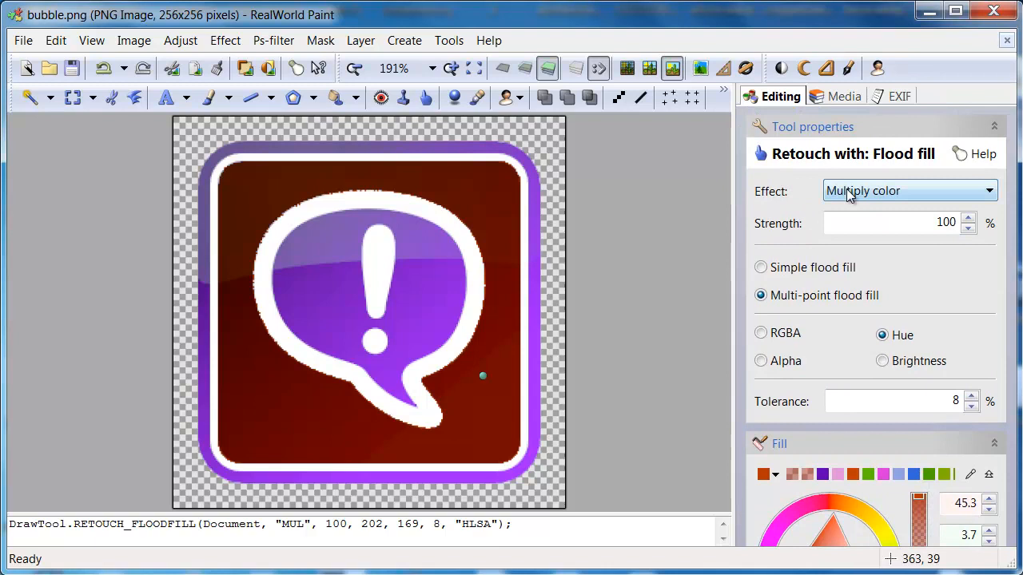
click(907, 190)
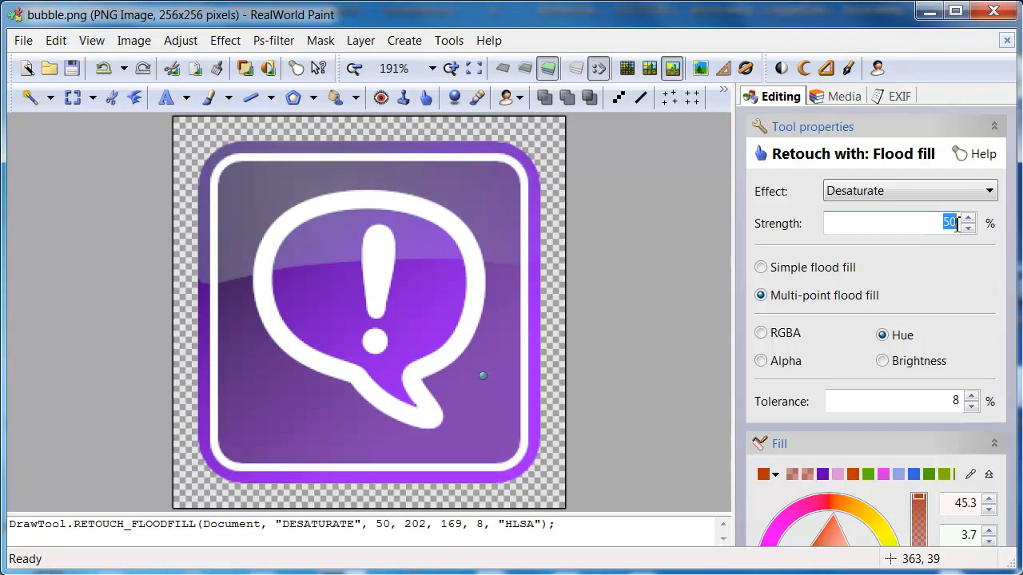
text(100)
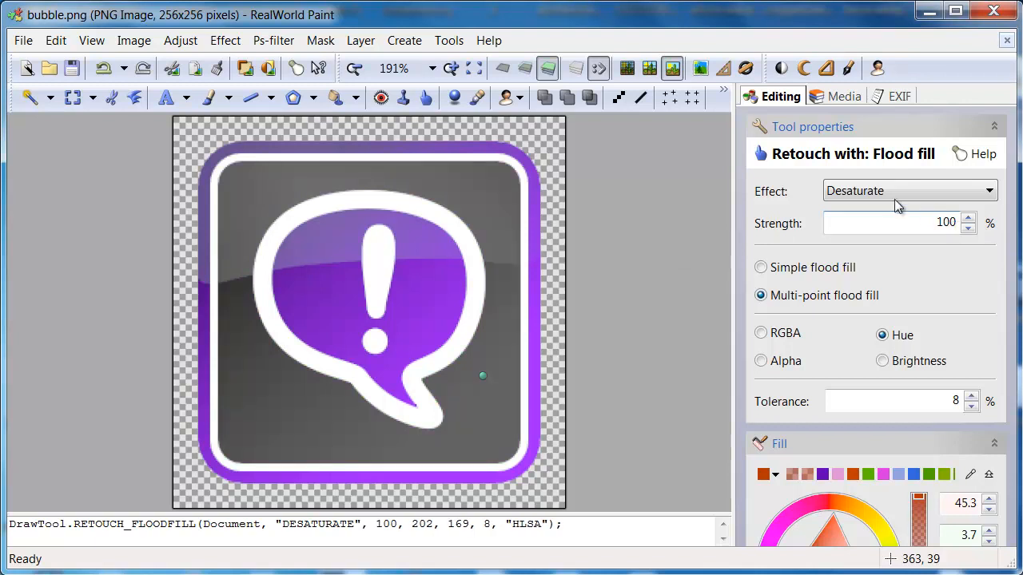
Switch the effect to Colorize so the icon background turns orange, and magnify to check edges.
click(908, 190)
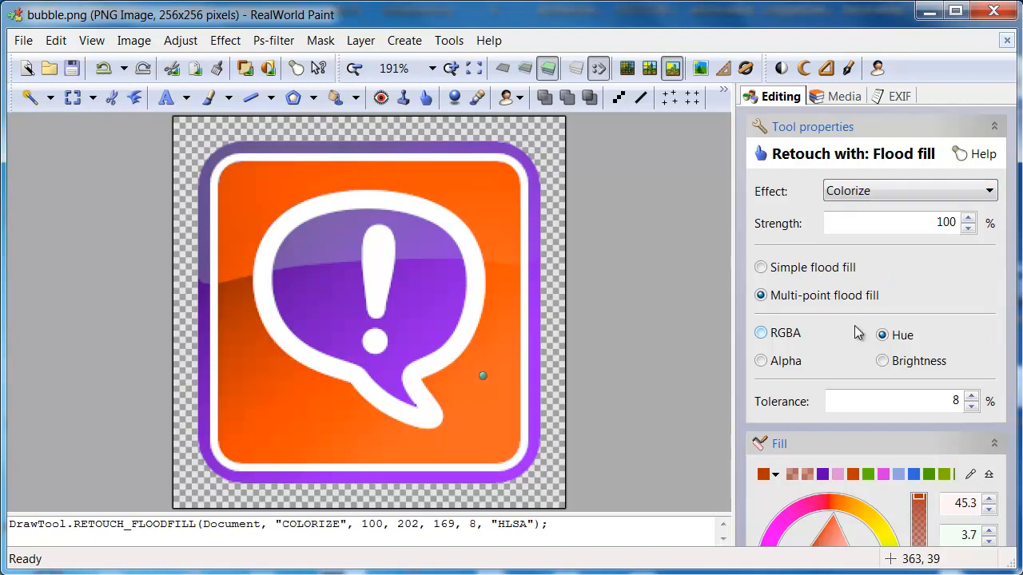
scroll(down, 3)
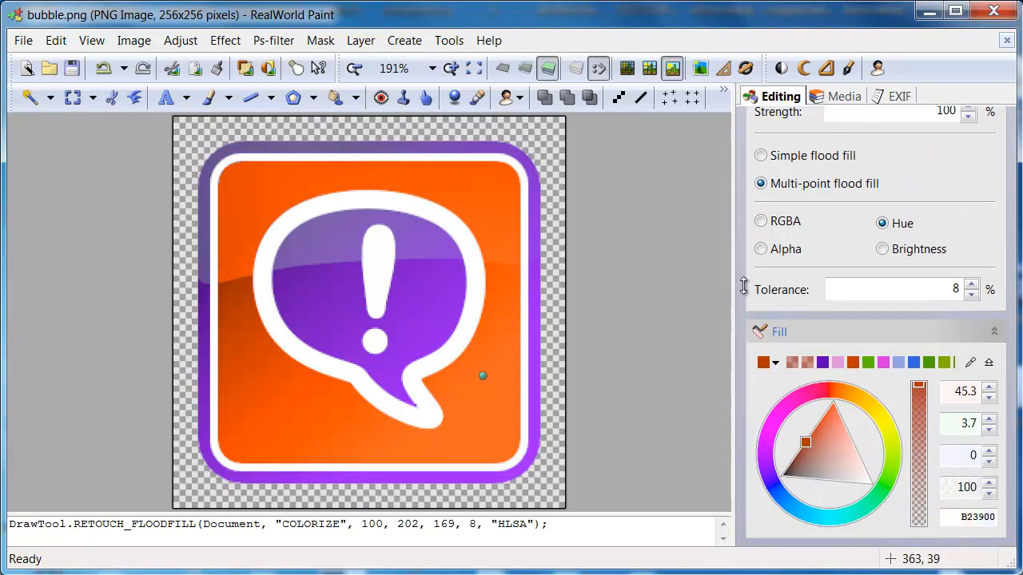
click(376, 339)
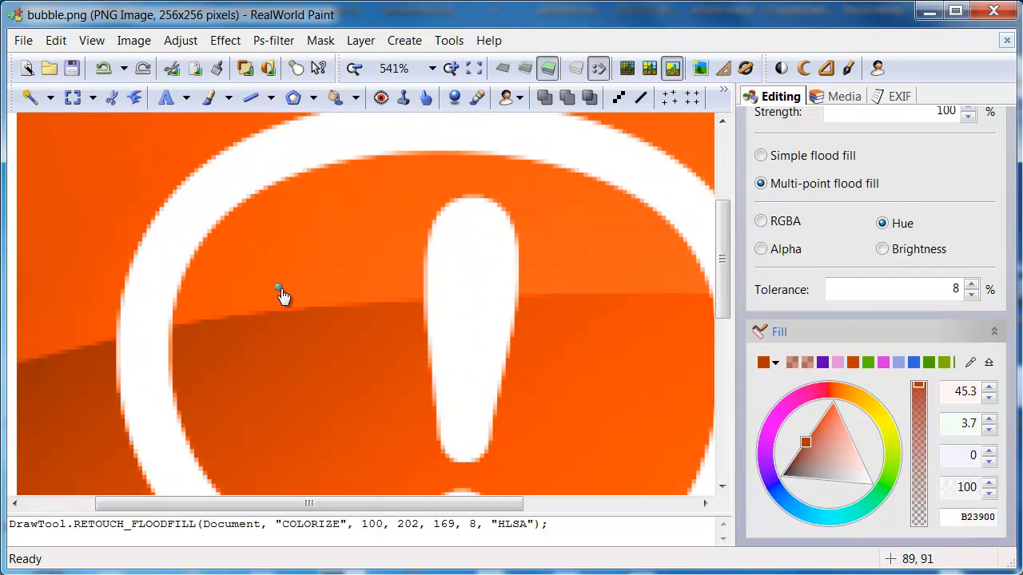
mouse_move(179, 269)
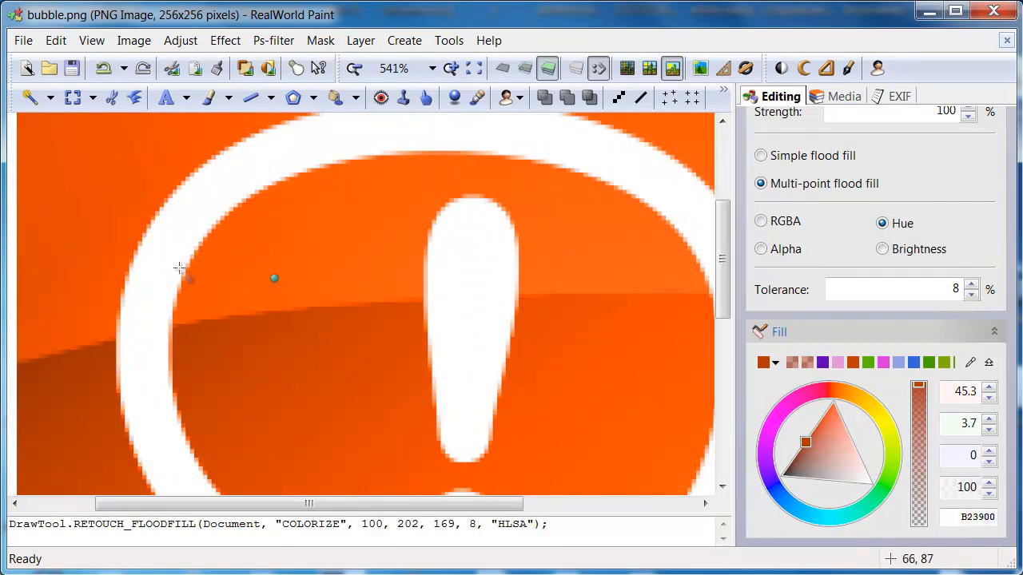
mouse_move(275, 323)
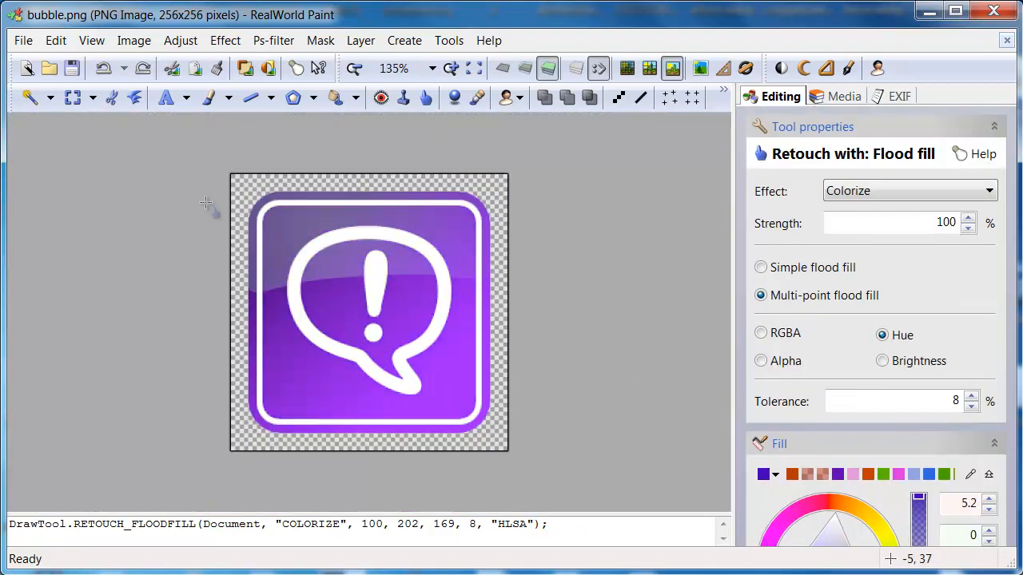
Select an ellipse over the bubble's top and switch to the Flood fill tool.
click(50, 98)
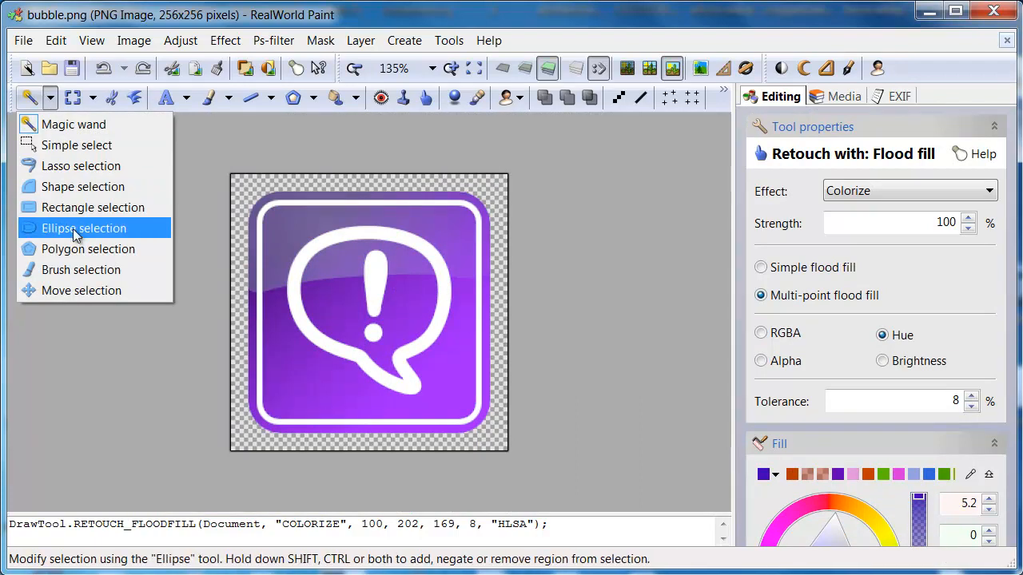
click(83, 227)
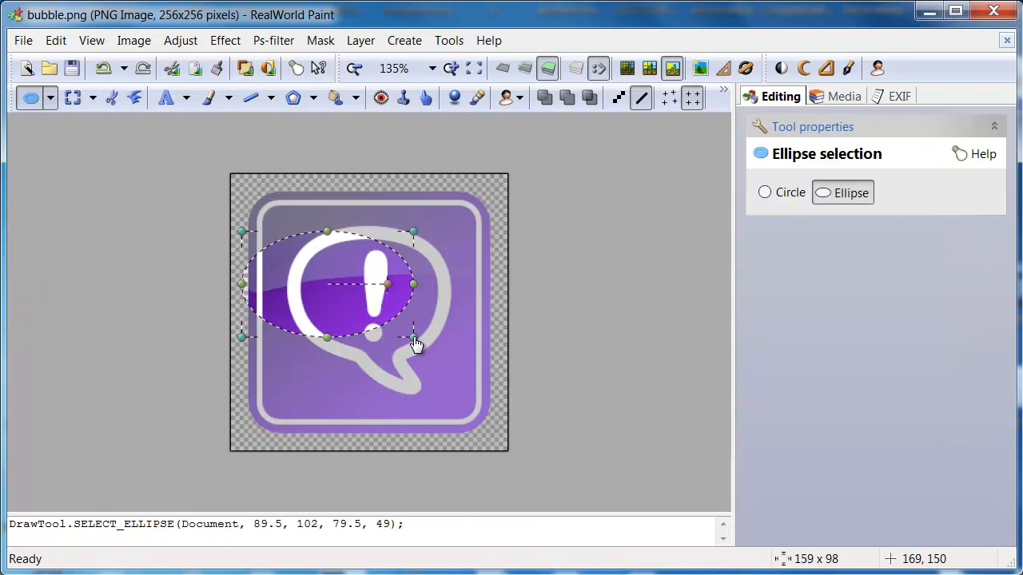
mouse_move(375, 125)
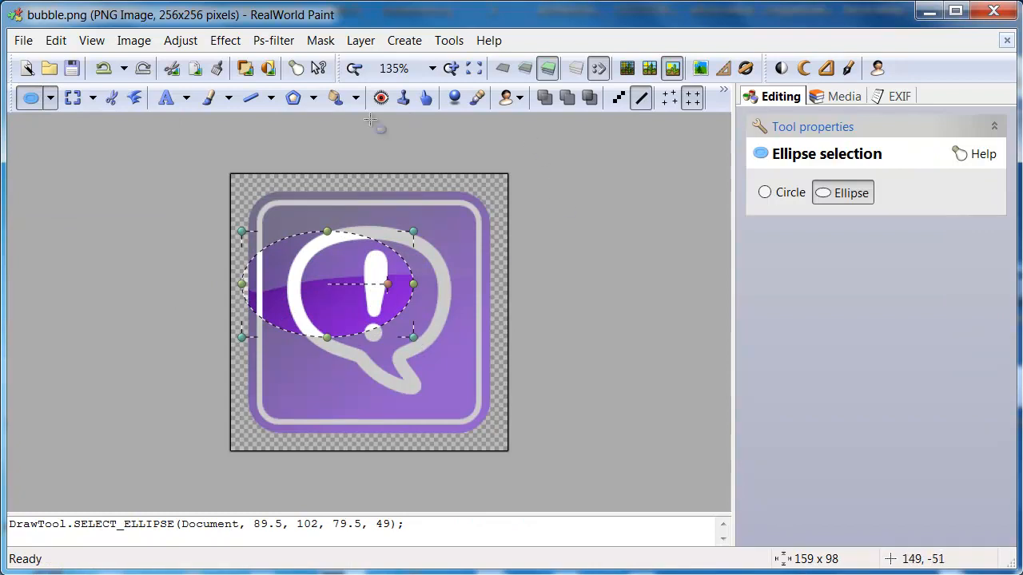
click(342, 97)
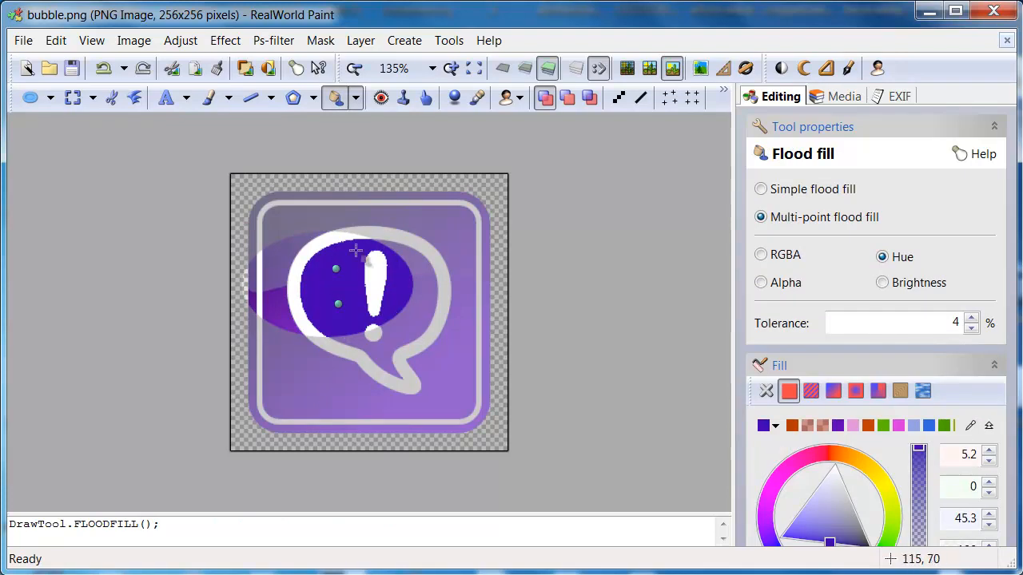
Flood fill the bubble's interior dark blue within the ellipse, then deselect with Ctrl+D.
click(355, 249)
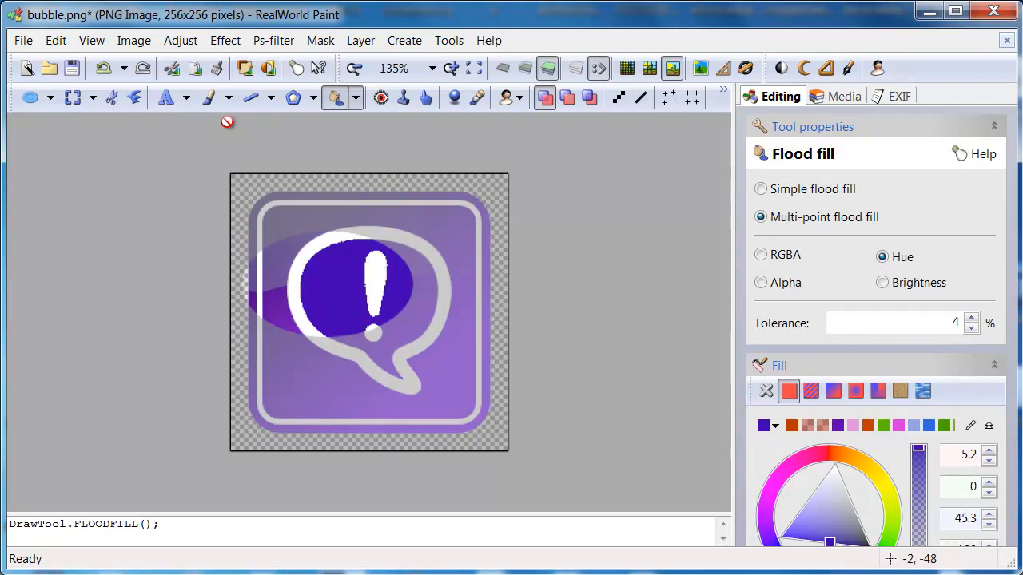
click(402, 264)
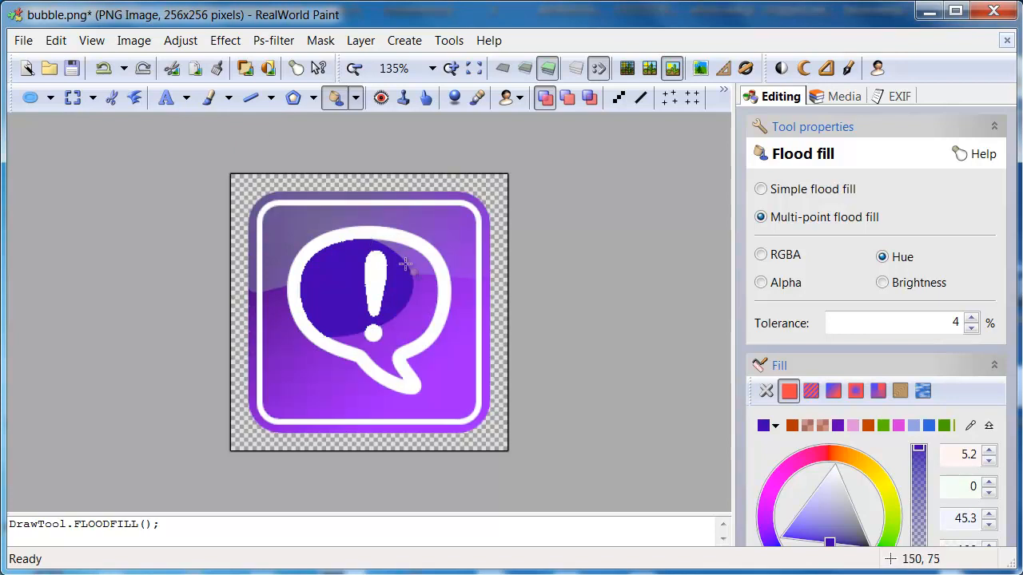